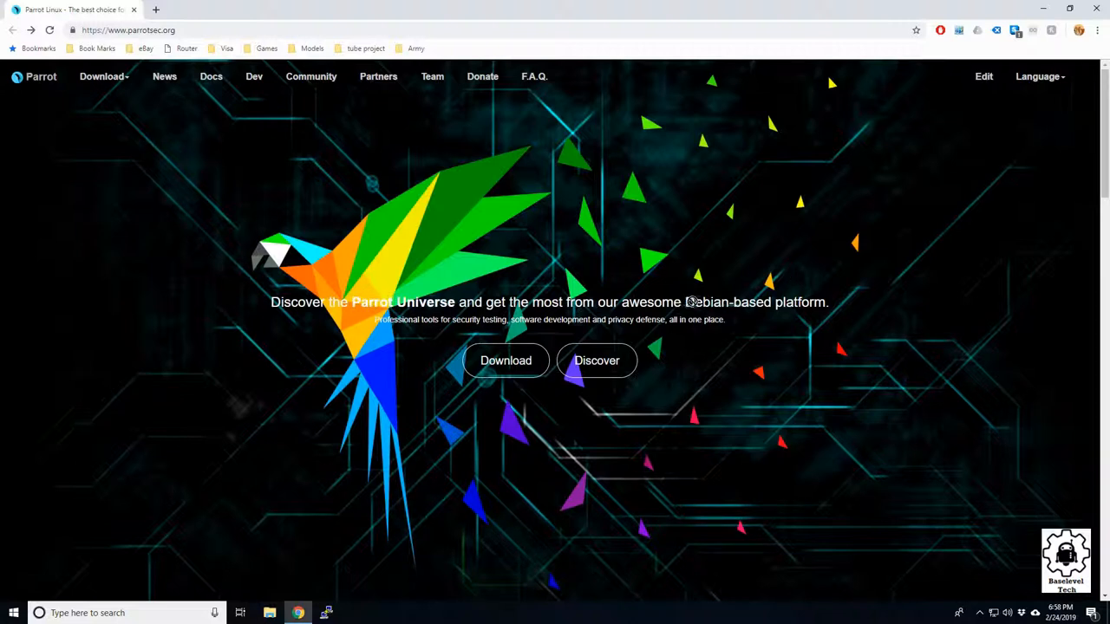
pyautogui.moveTo(291, 286)
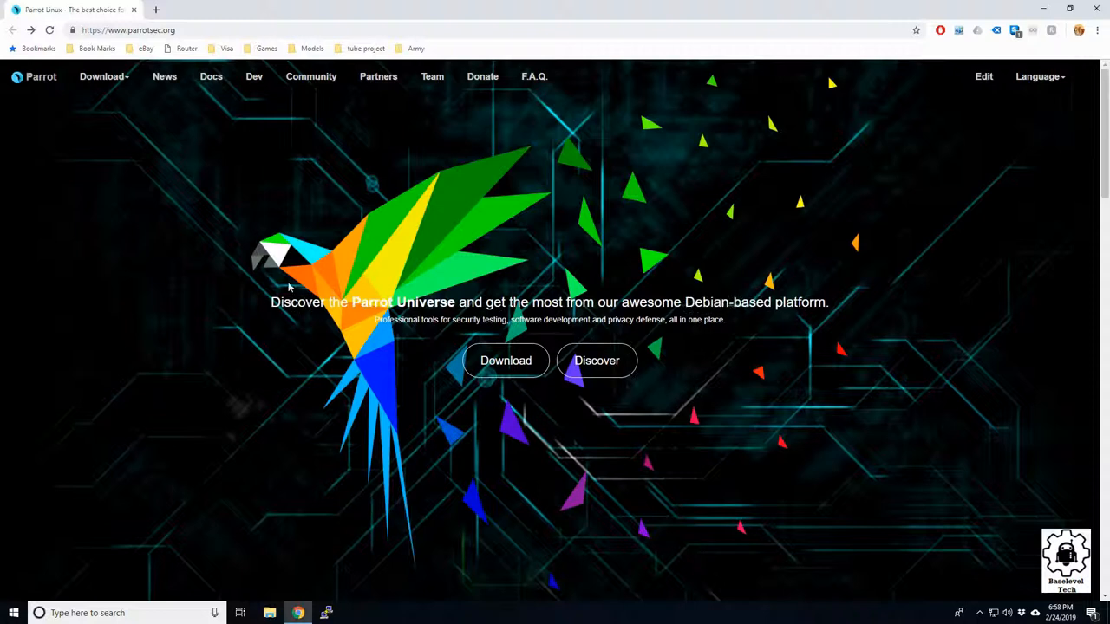
pyautogui.moveTo(174, 247)
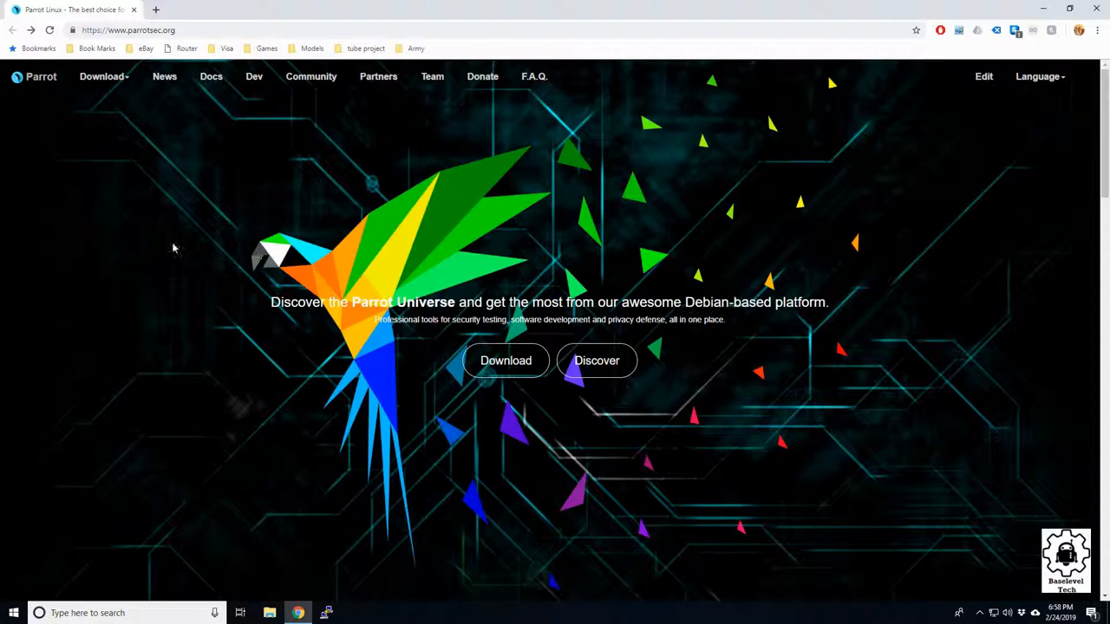
pyautogui.moveTo(395, 364)
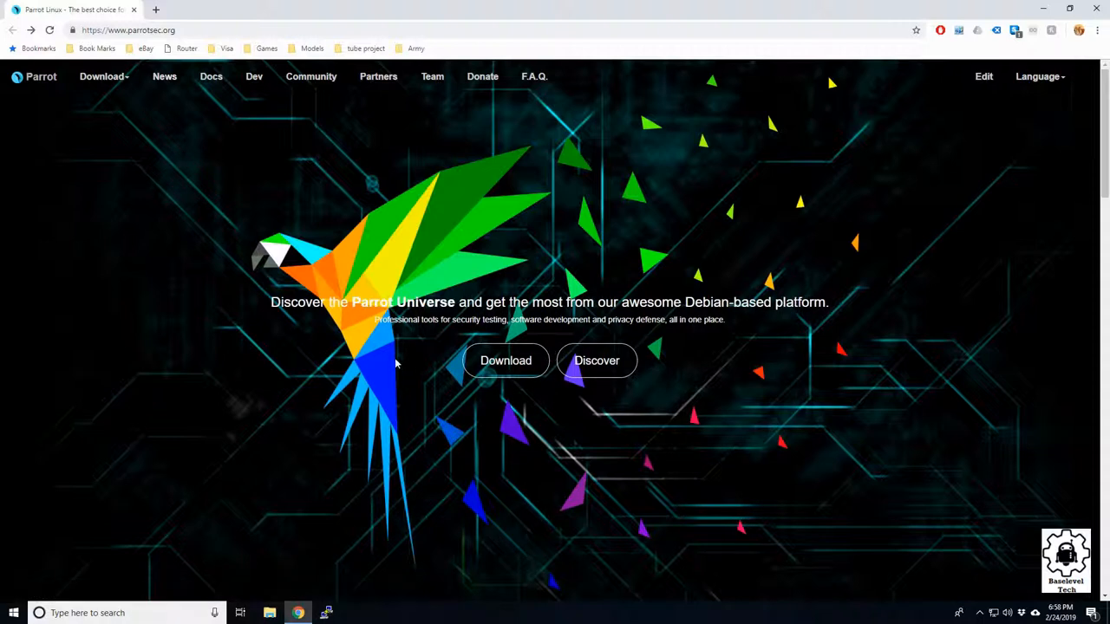
pyautogui.moveTo(618, 164)
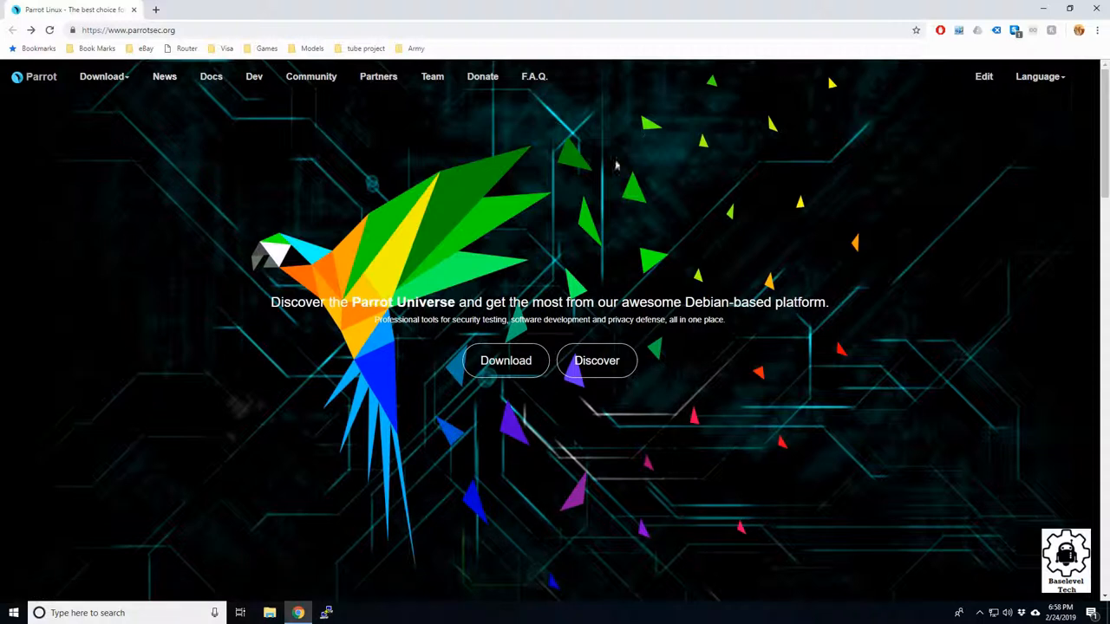
pyautogui.moveTo(397, 345)
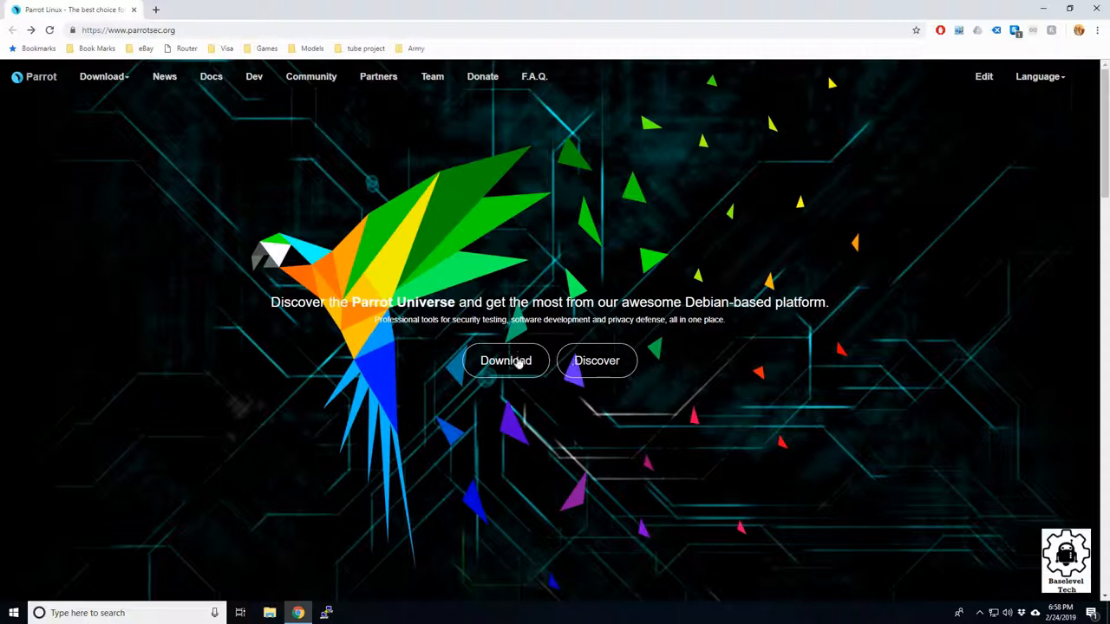
# Navigate from the parrotsec.org home page to the Security Edition download page
pyautogui.click(506, 361)
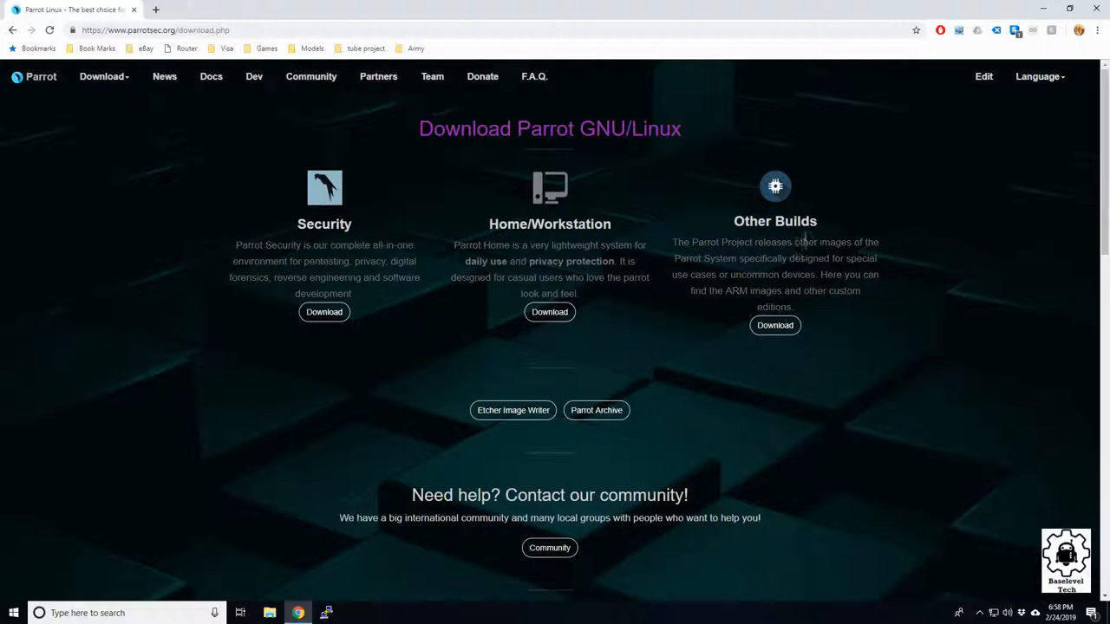
pyautogui.moveTo(523, 273)
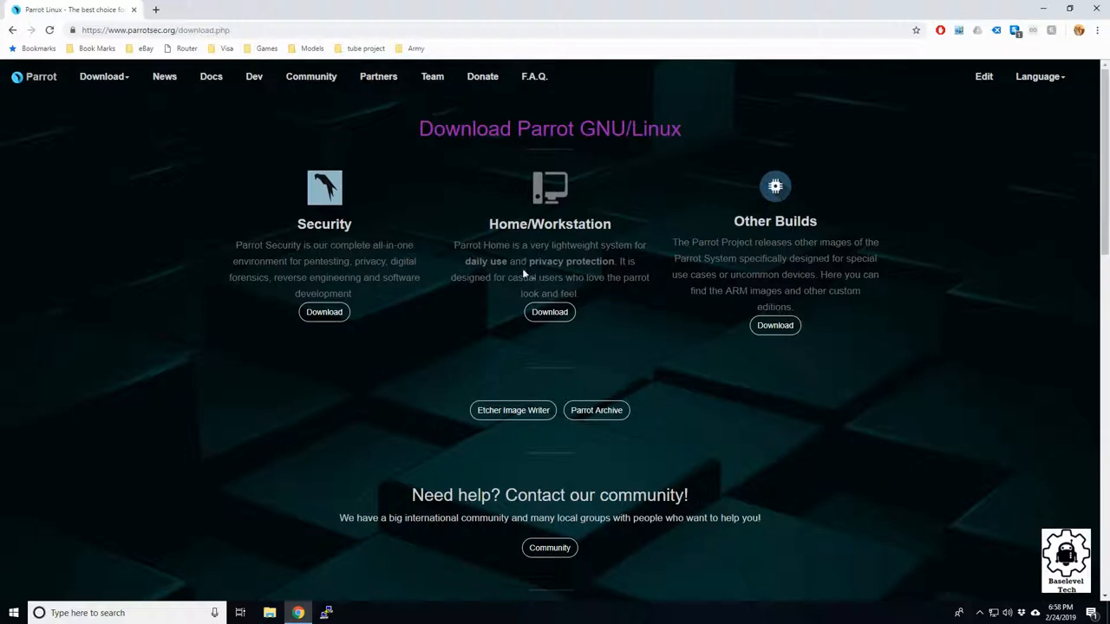
pyautogui.moveTo(456, 360)
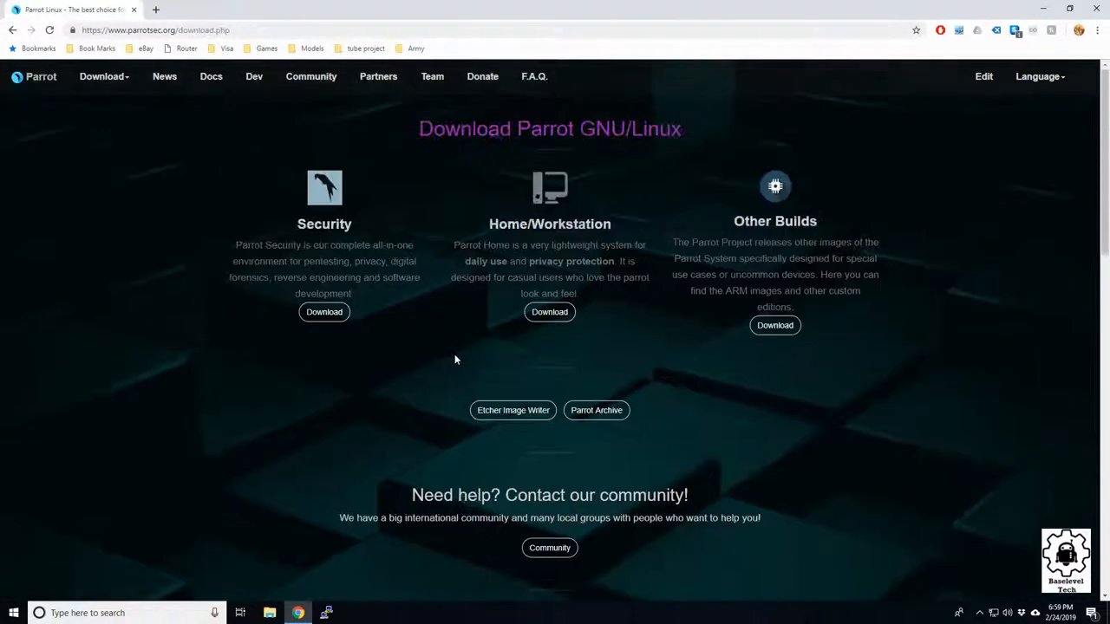
pyautogui.moveTo(815, 311)
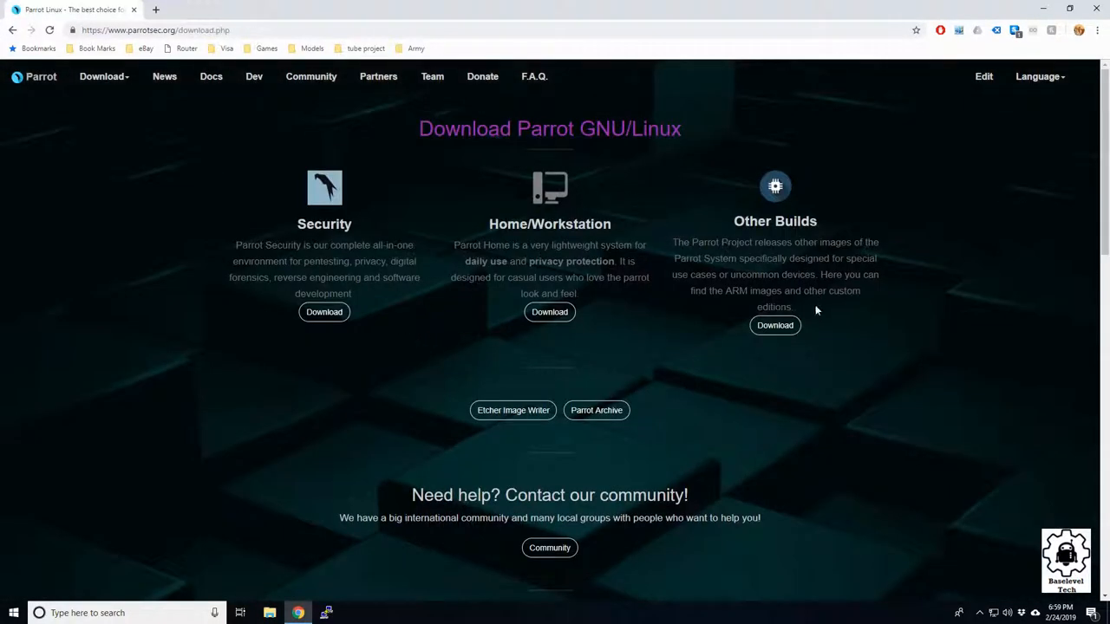
pyautogui.scroll(-3)
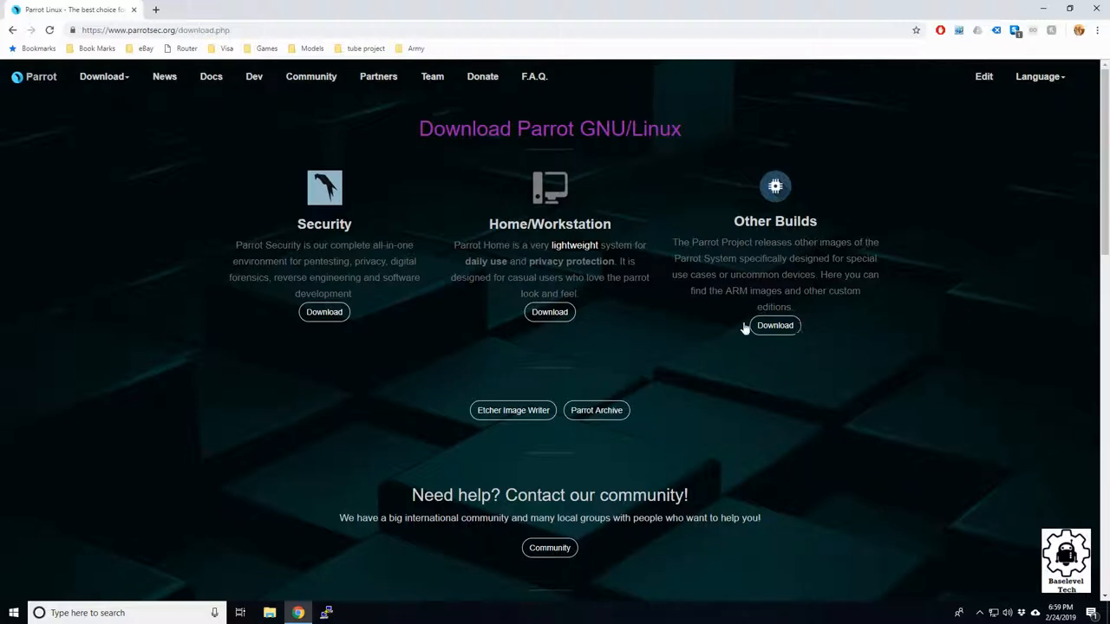
pyautogui.moveTo(399, 259)
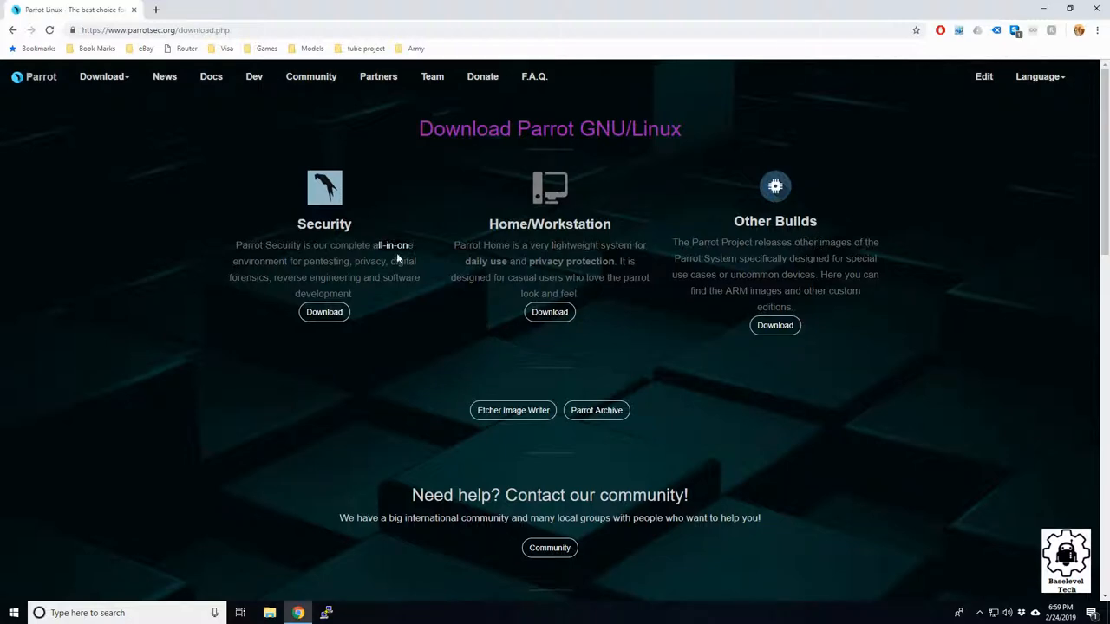
pyautogui.click(323, 313)
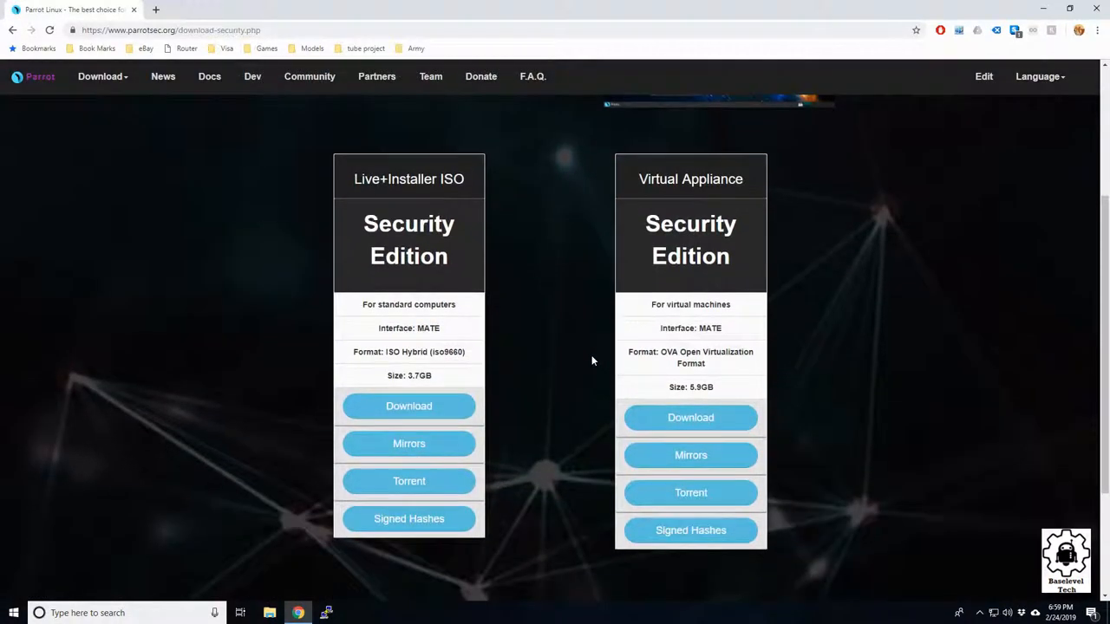
pyautogui.moveTo(543, 242)
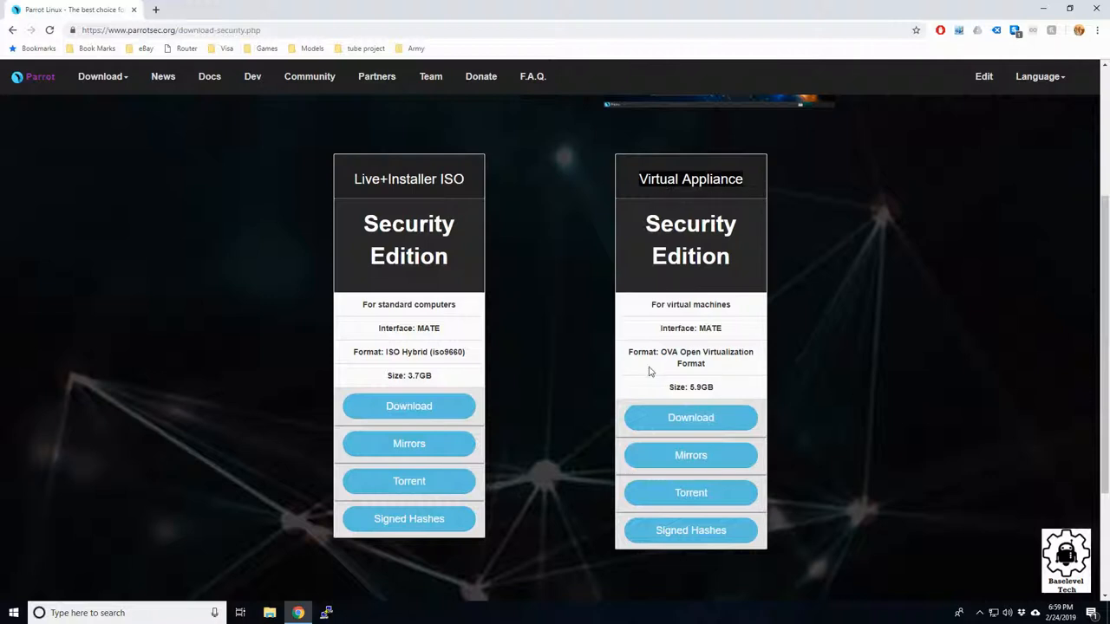
# Download the Parrot Security 4.5 Virtual Appliance OVA (5.9GB)
pyautogui.scroll(-3)
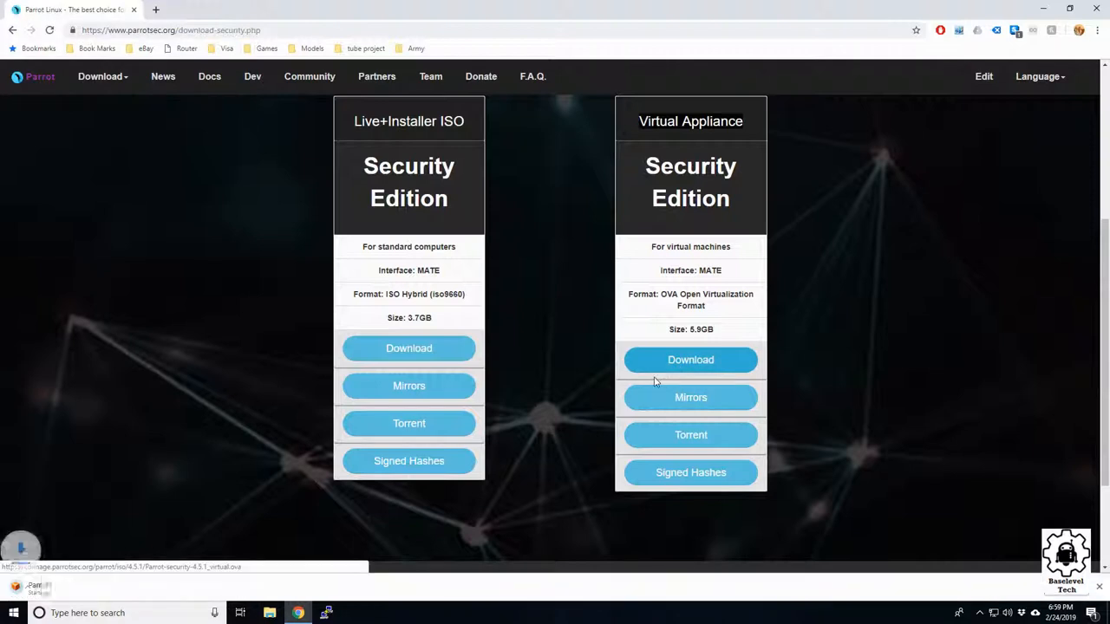
pyautogui.click(690, 359)
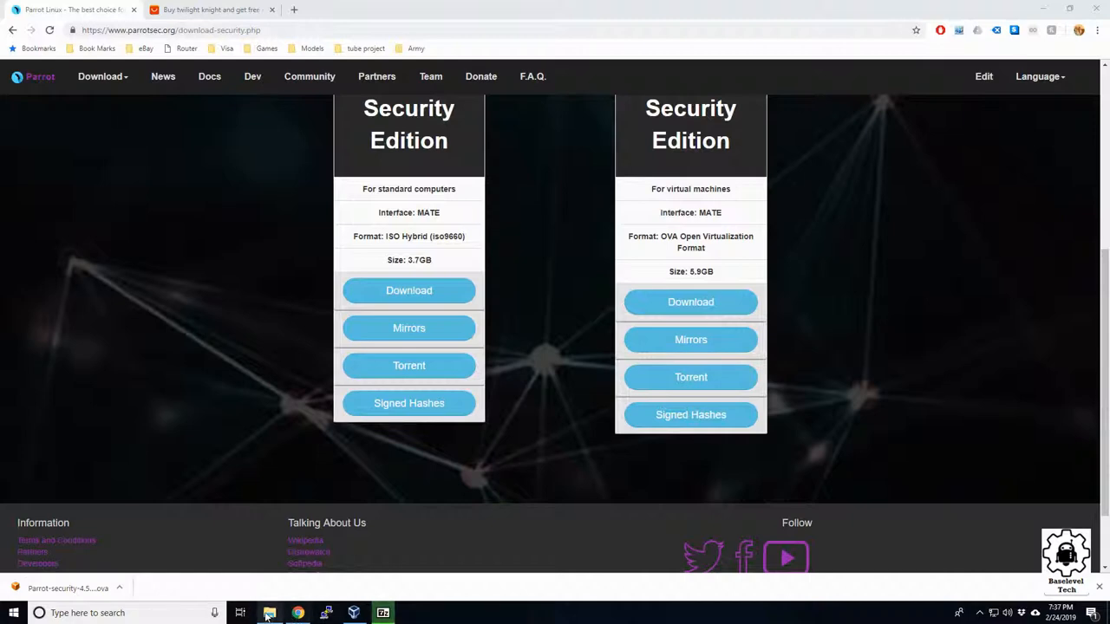
# Extract Parrot-security-4.5.1_virtual.ova in Downloads using 7-Zip Extract Here
pyautogui.click(269, 613)
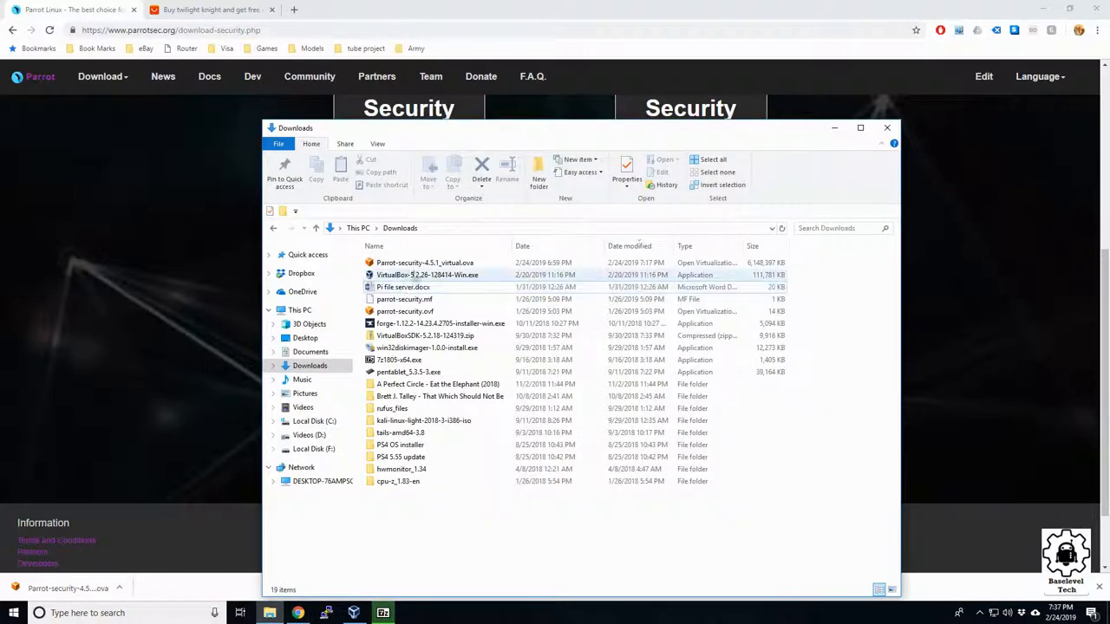
pyautogui.click(425, 263)
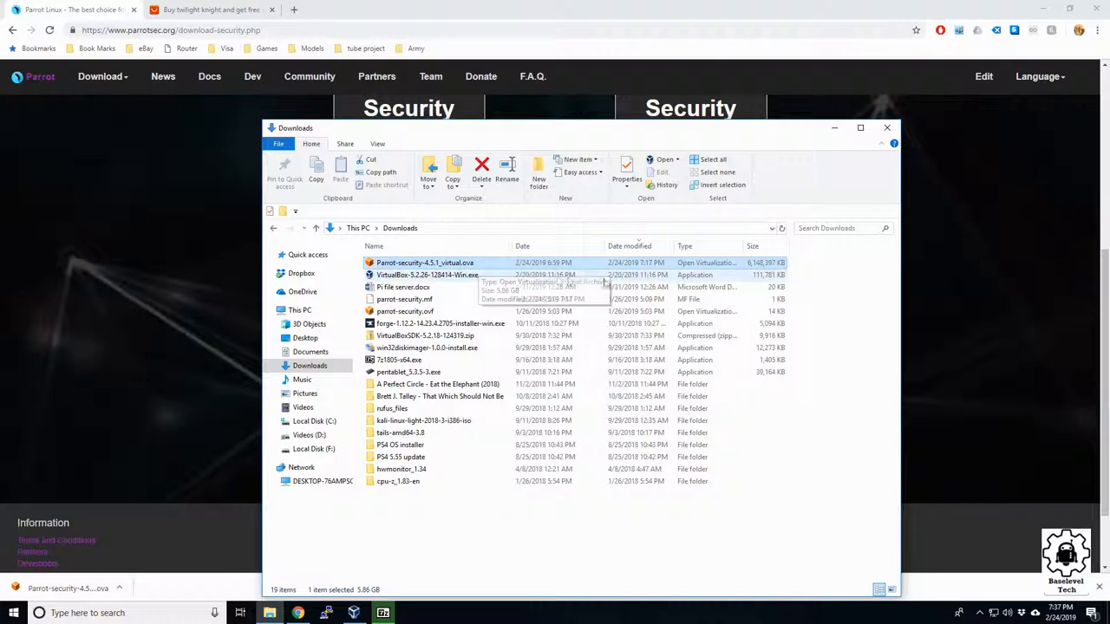
pyautogui.moveTo(770, 254)
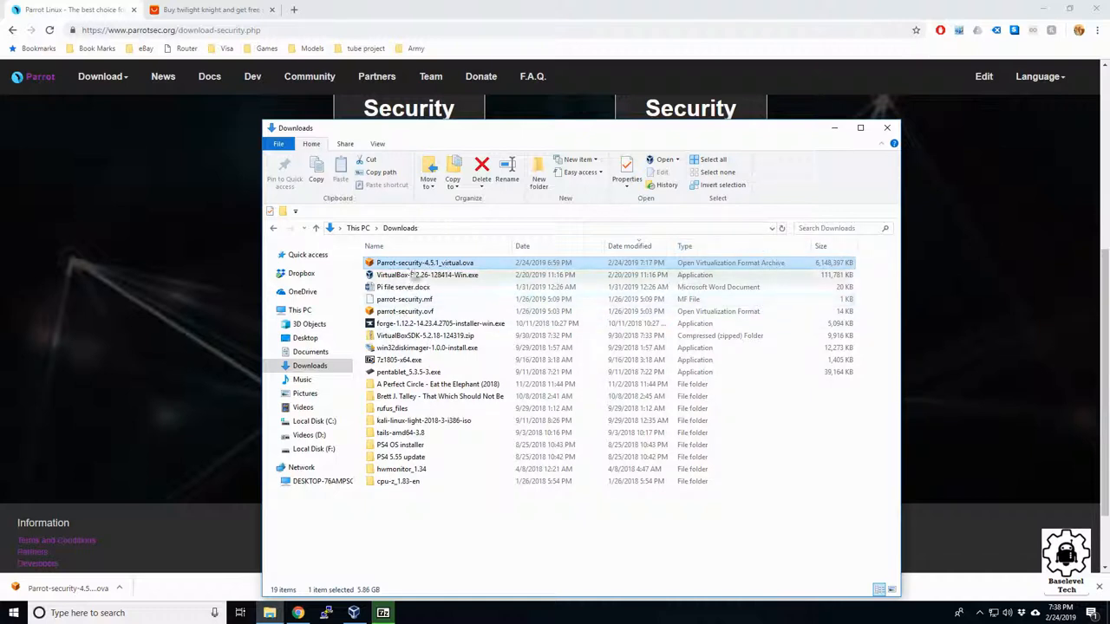
pyautogui.rightClick(427, 275)
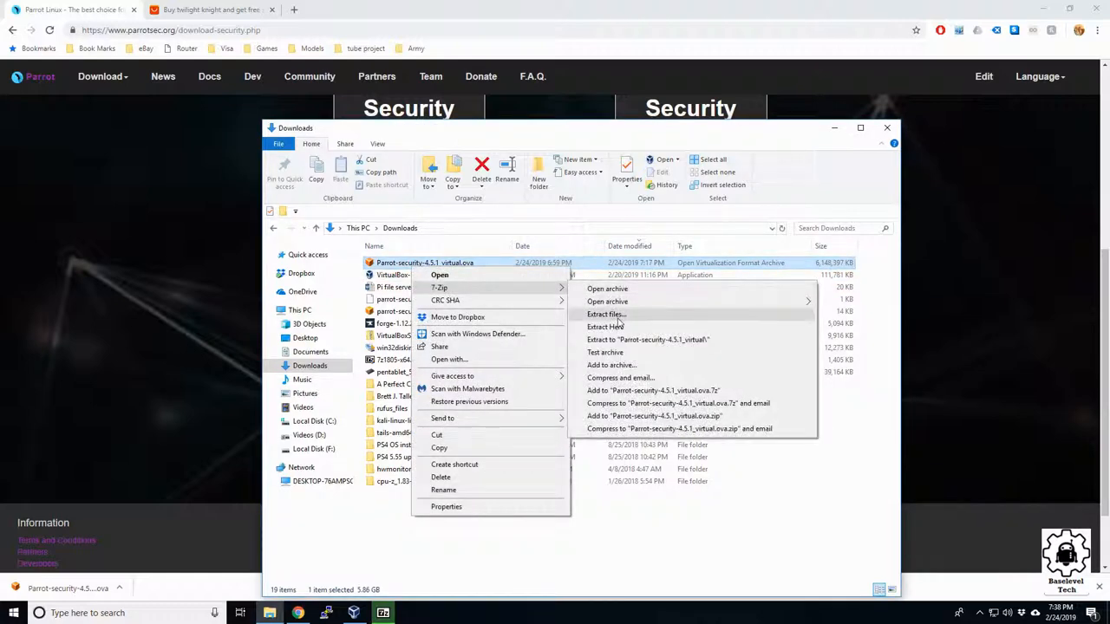
pyautogui.click(606, 314)
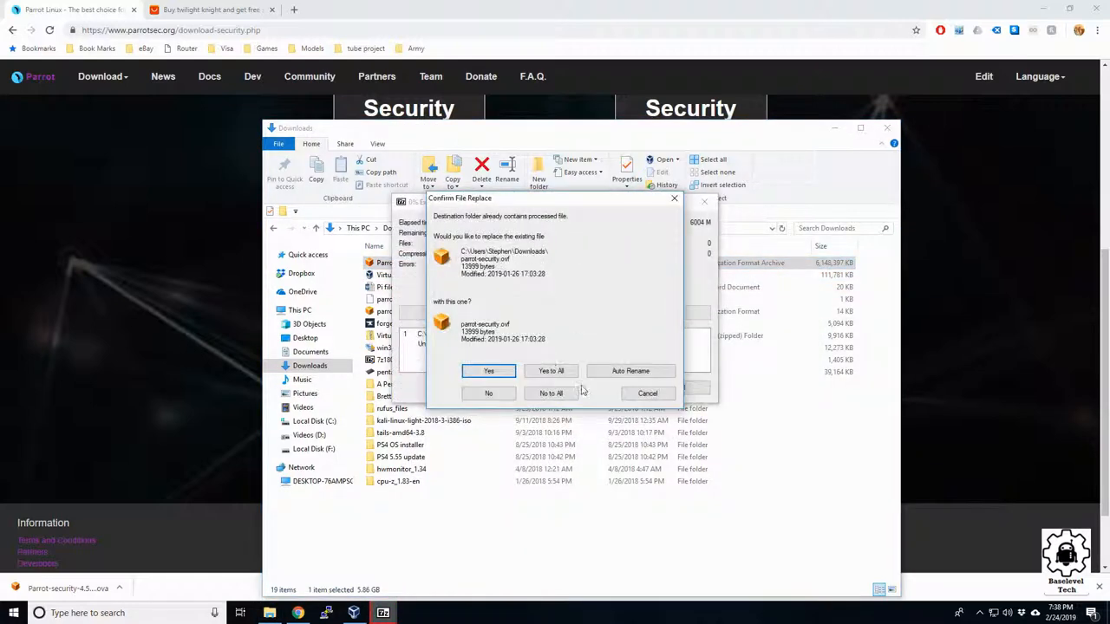
# Replace existing files with Yes to All and close the finished 7-Zip extraction
pyautogui.click(488, 371)
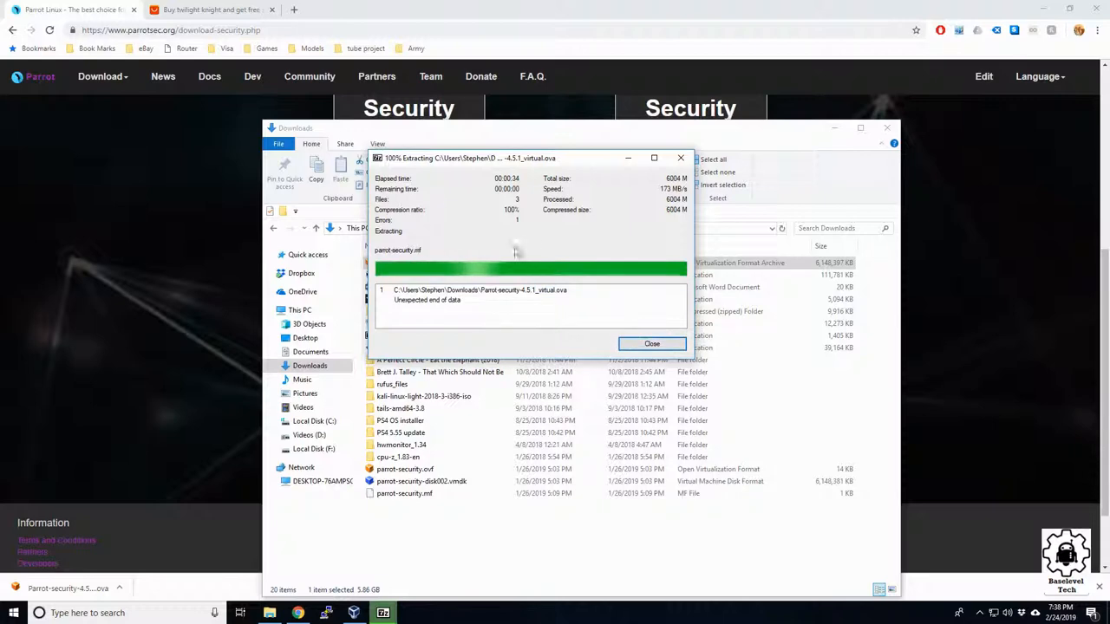
pyautogui.click(651, 344)
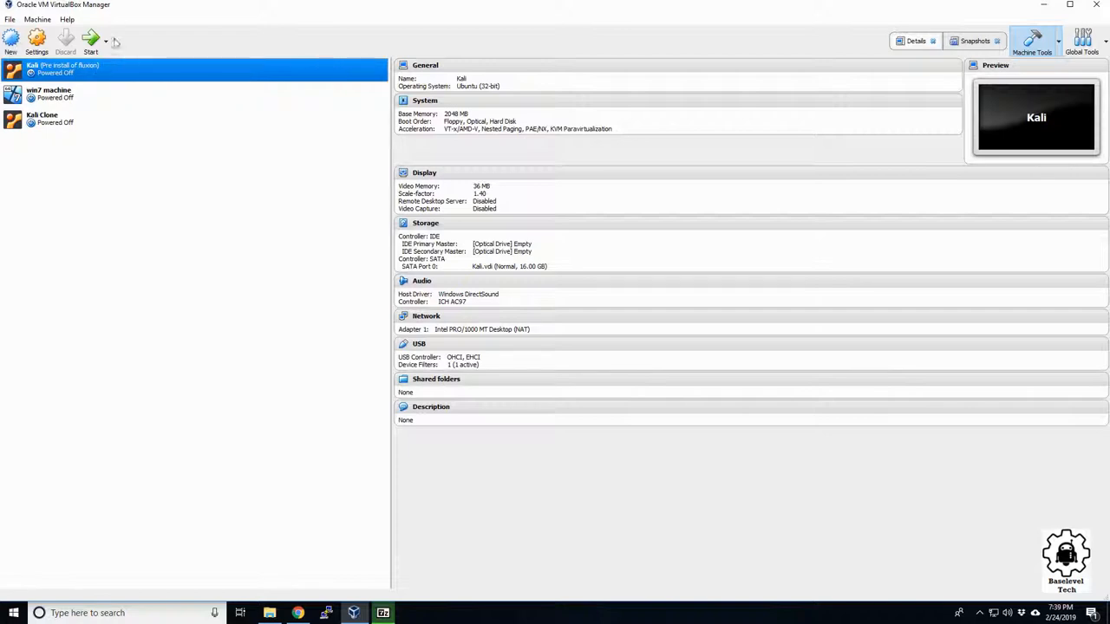
pyautogui.moveTo(232, 47)
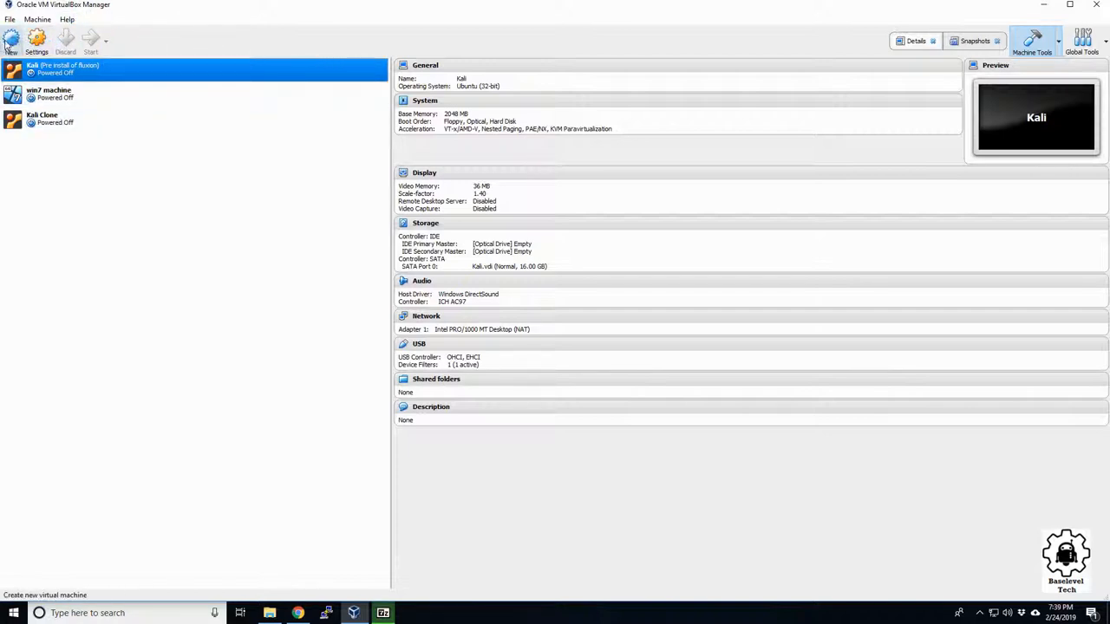
# Power off the briefly booted Kali machine via the Close Virtual Machine dialog
pyautogui.click(11, 41)
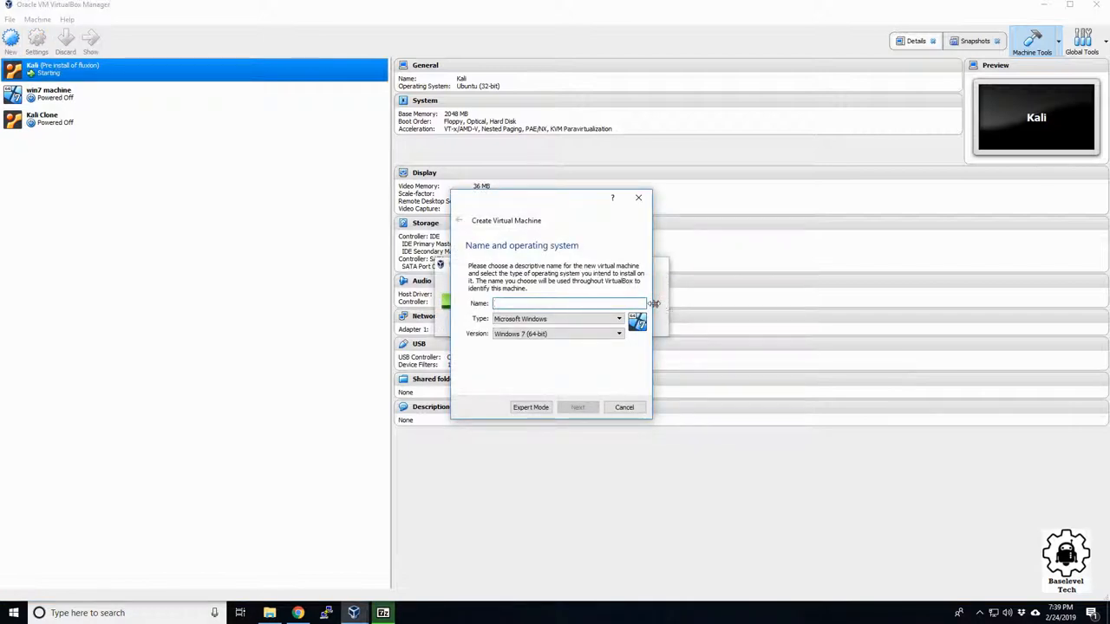
pyautogui.click(624, 407)
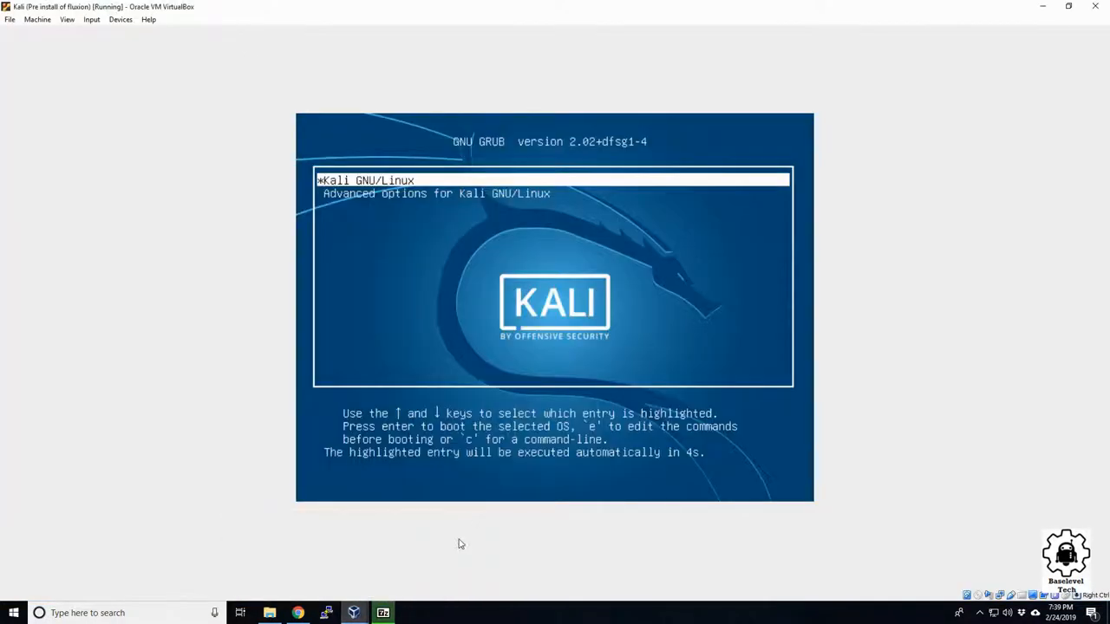
pyautogui.click(1095, 6)
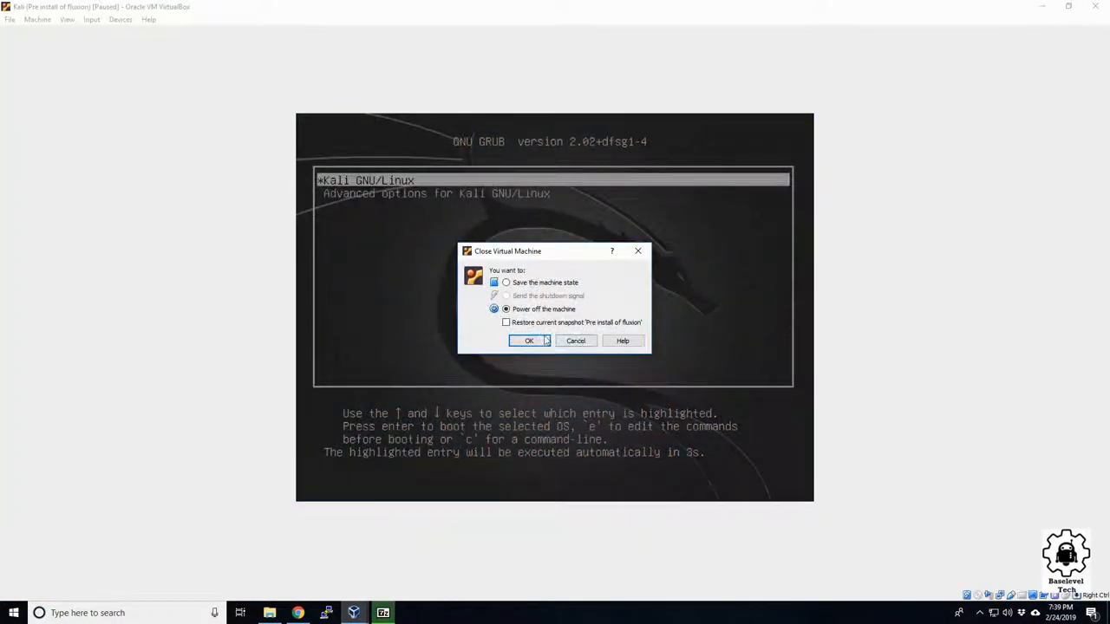
pyautogui.click(529, 340)
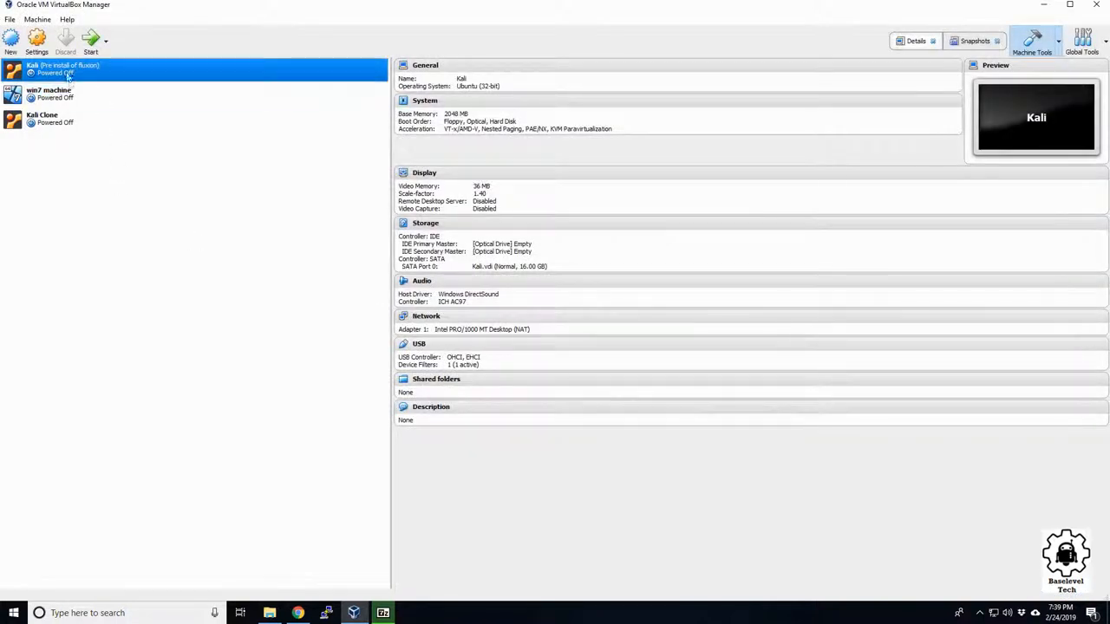
# Name the new machine, set Linux / Debian (64-bit), and dismiss the folder-exists error
pyautogui.click(10, 38)
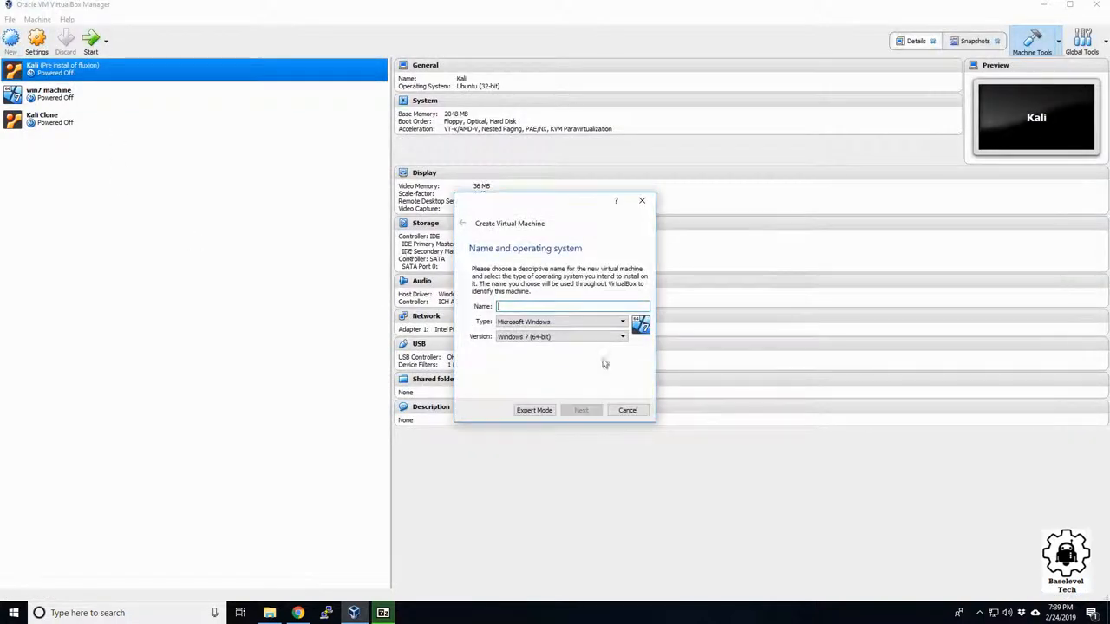
pyautogui.write('pal')
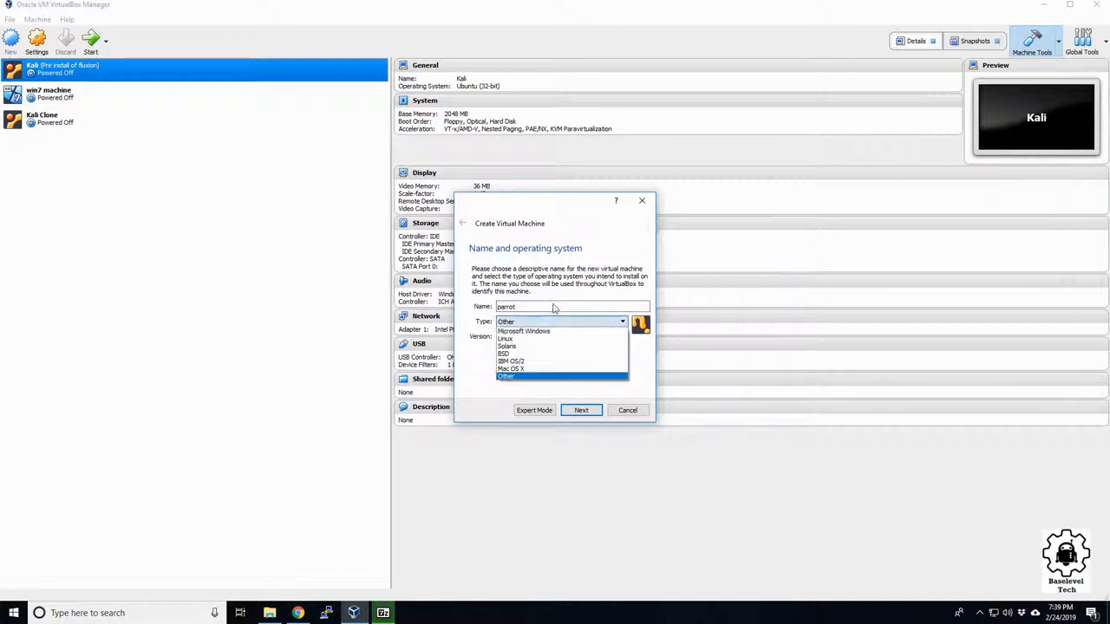
pyautogui.click(505, 339)
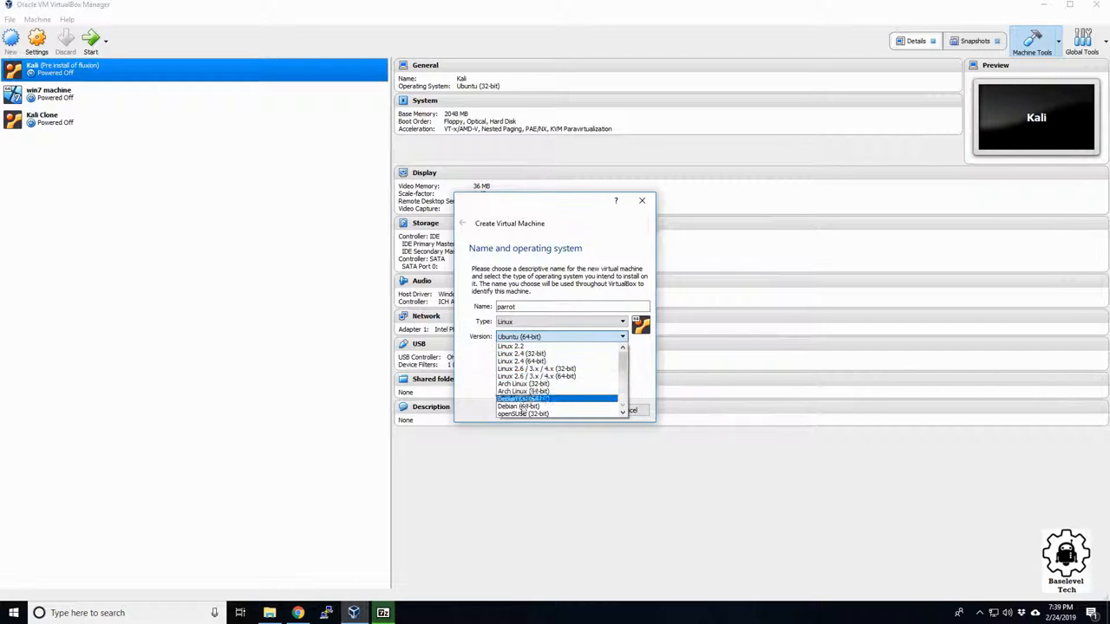
pyautogui.click(523, 400)
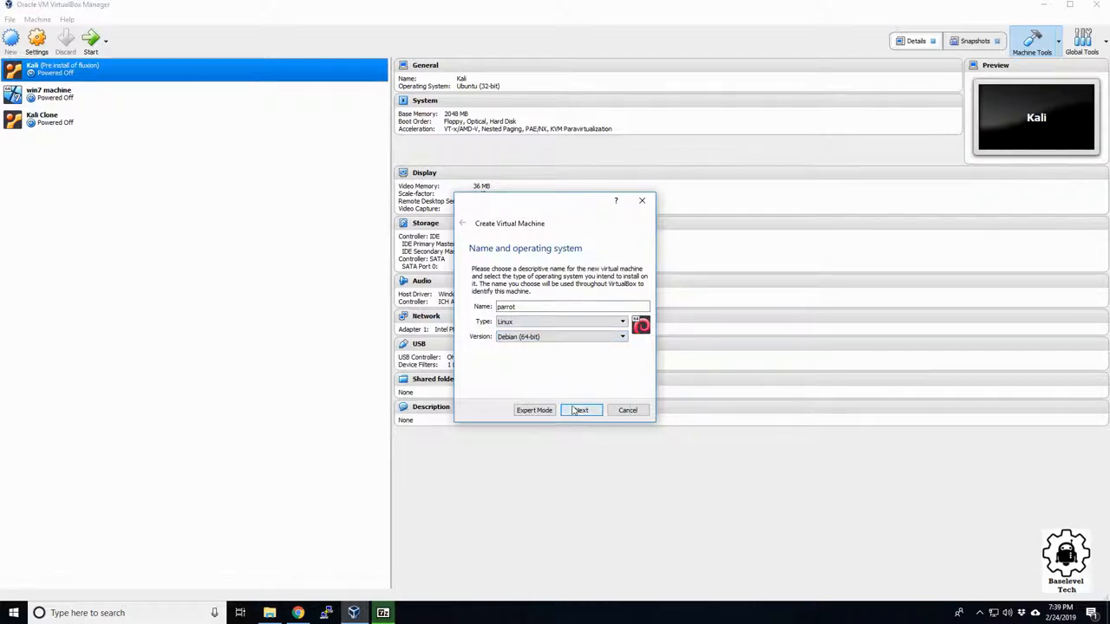
pyautogui.click(581, 410)
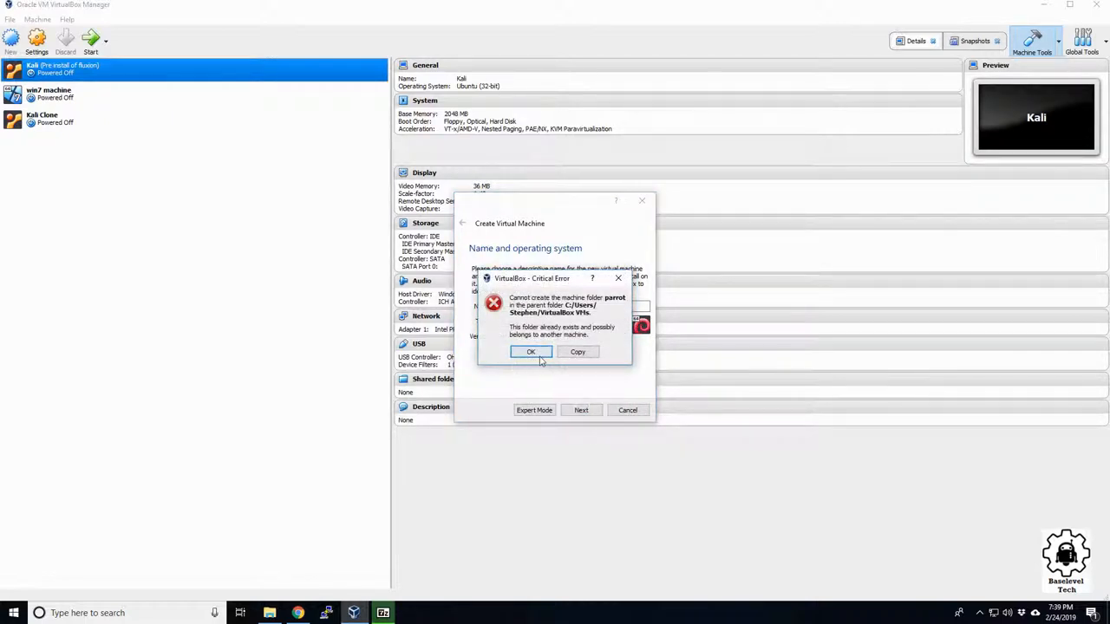
pyautogui.click(531, 351)
pyautogui.write('2')
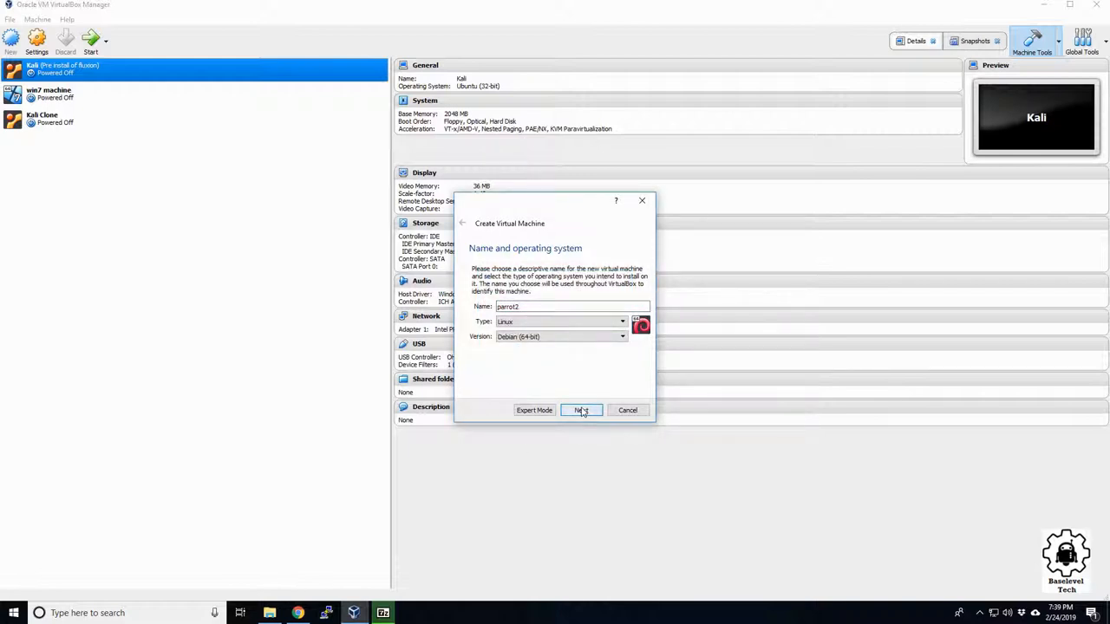
# Keep 2048 MB memory and select 'Use an existing virtual hard disk file'
pyautogui.click(581, 410)
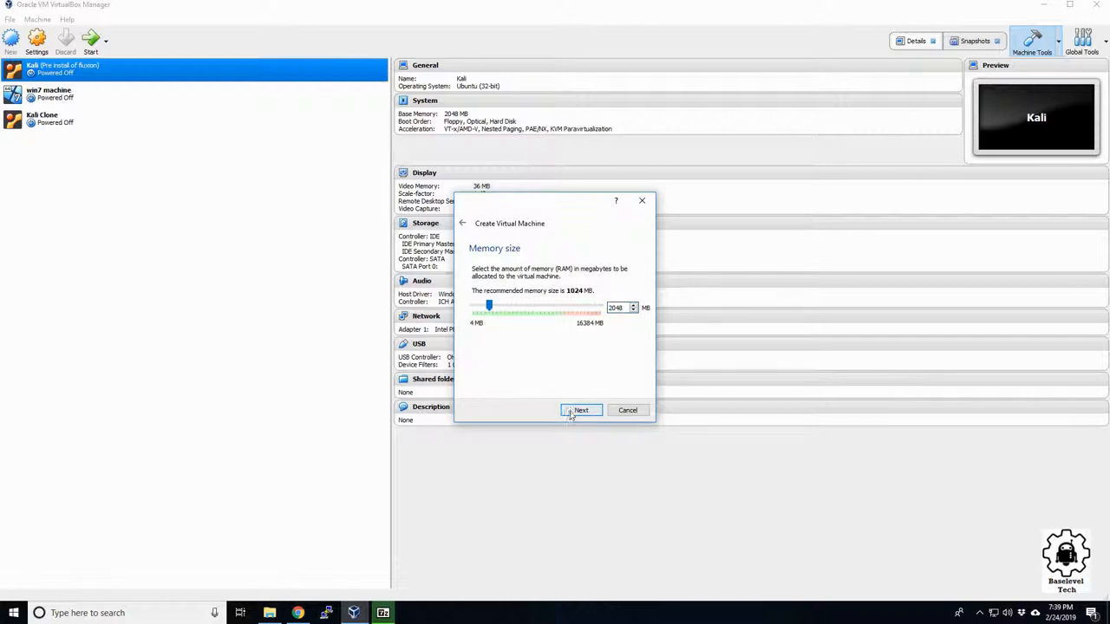
pyautogui.click(581, 410)
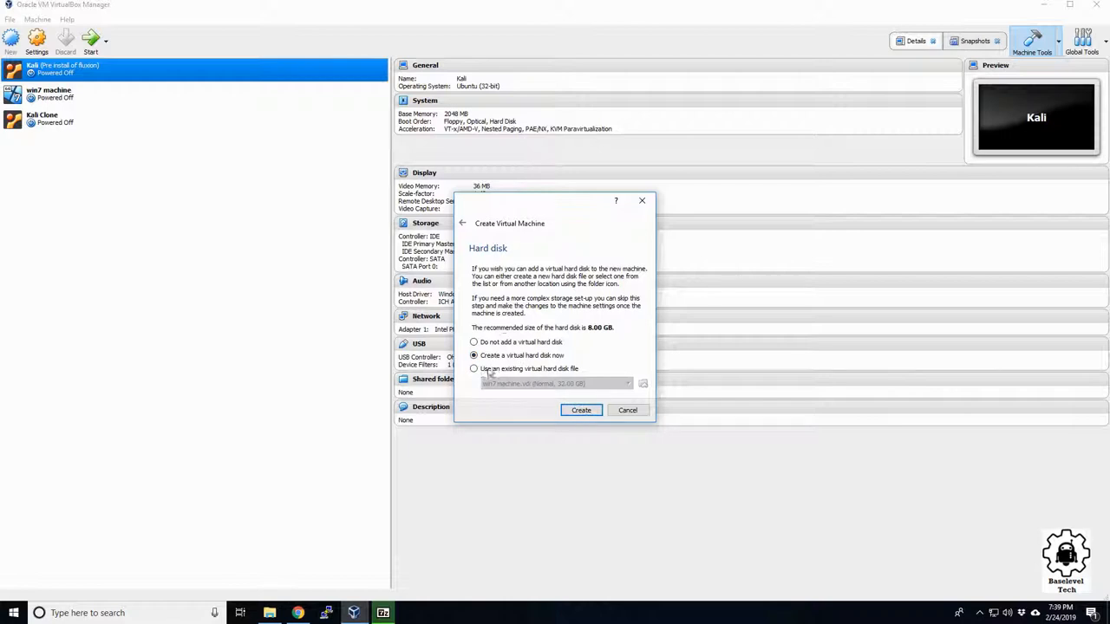
pyautogui.click(473, 369)
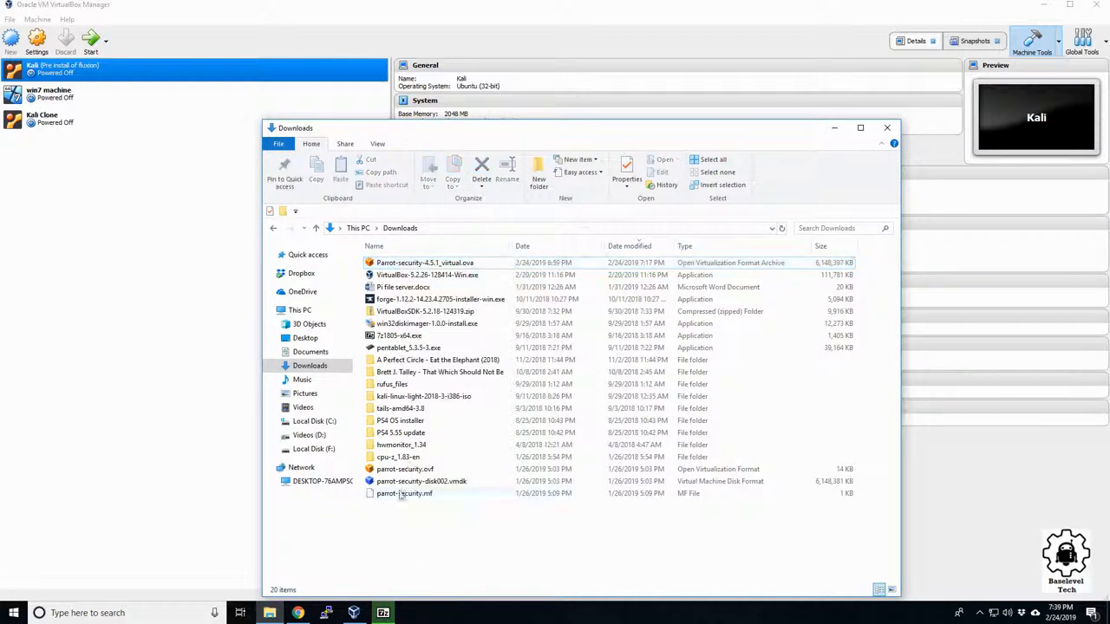
# Cut parrot-security-disk002.vmdk from Downloads and paste it into F:\Program intsallers\Virtual box
pyautogui.click(422, 481)
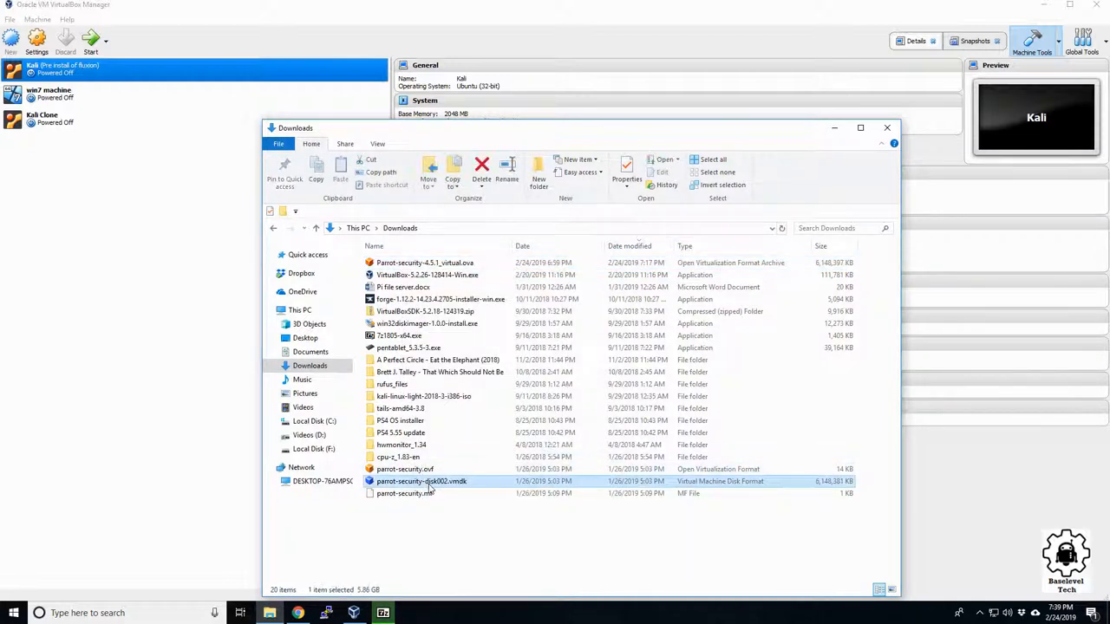
pyautogui.rightClick(422, 481)
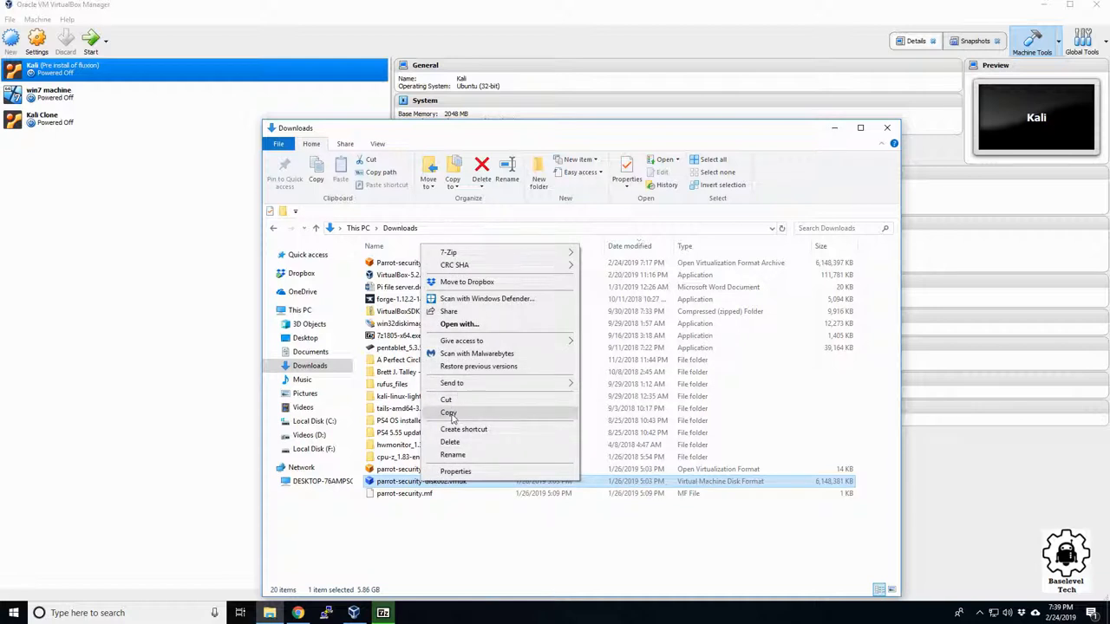
pyautogui.click(448, 412)
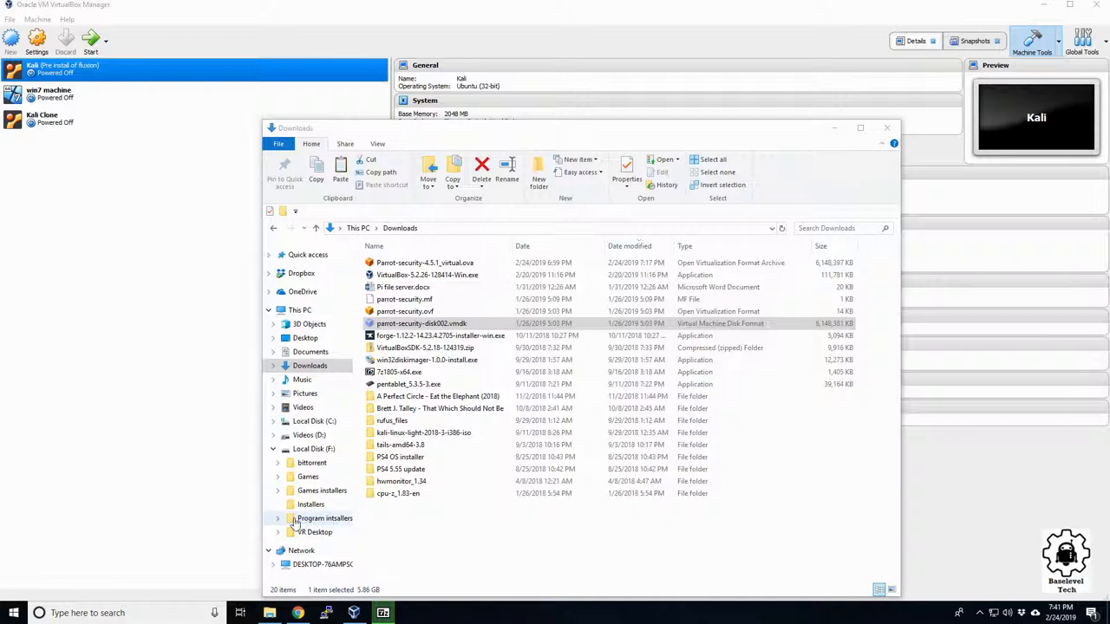
pyautogui.click(324, 518)
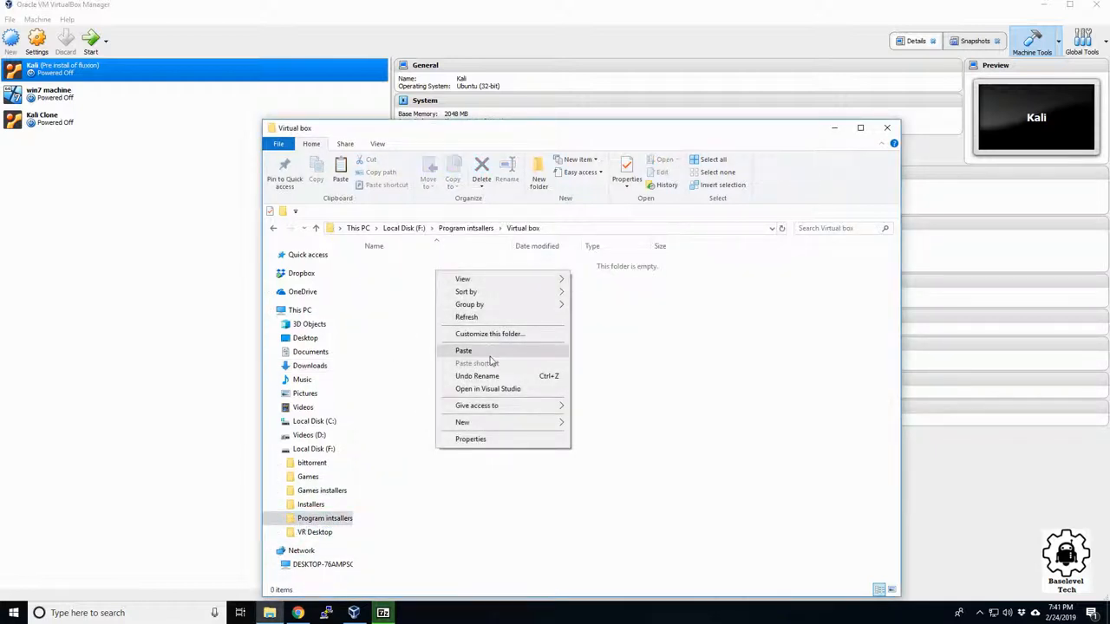
pyautogui.click(463, 350)
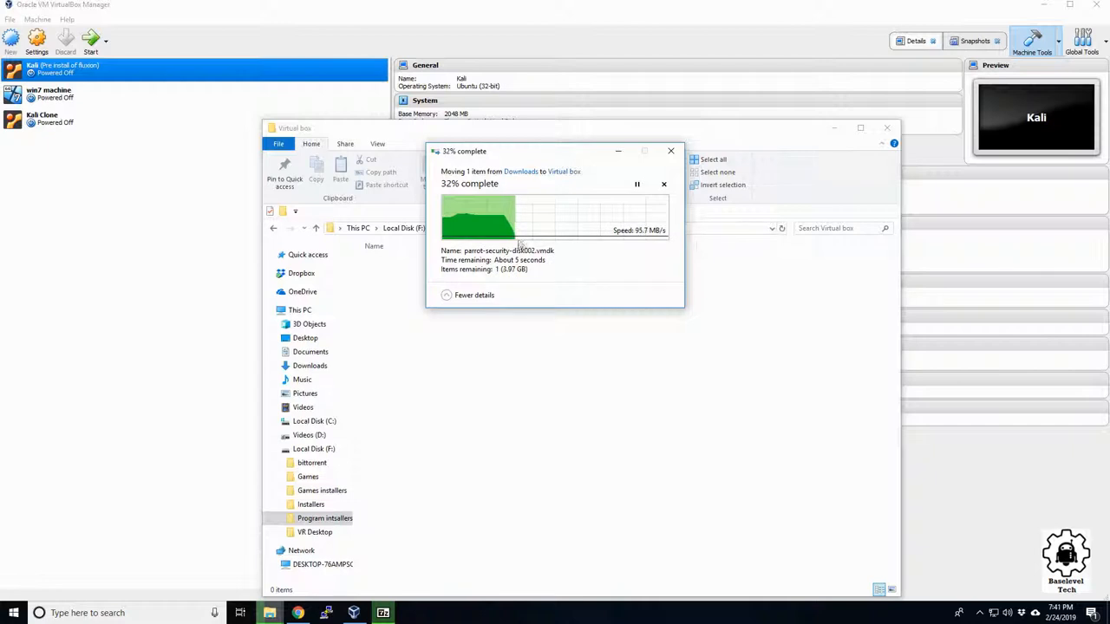
pyautogui.moveTo(447, 298)
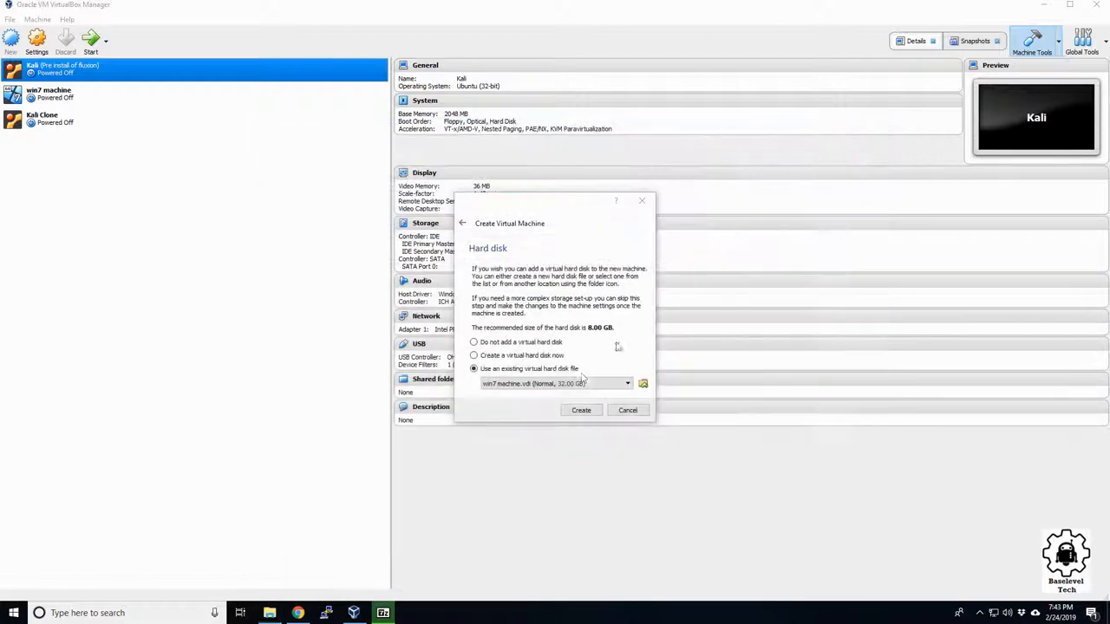
# Pick parrot-security-disk002.vmdk from F:\Program installers\Virtual box and create parrot2
pyautogui.click(642, 383)
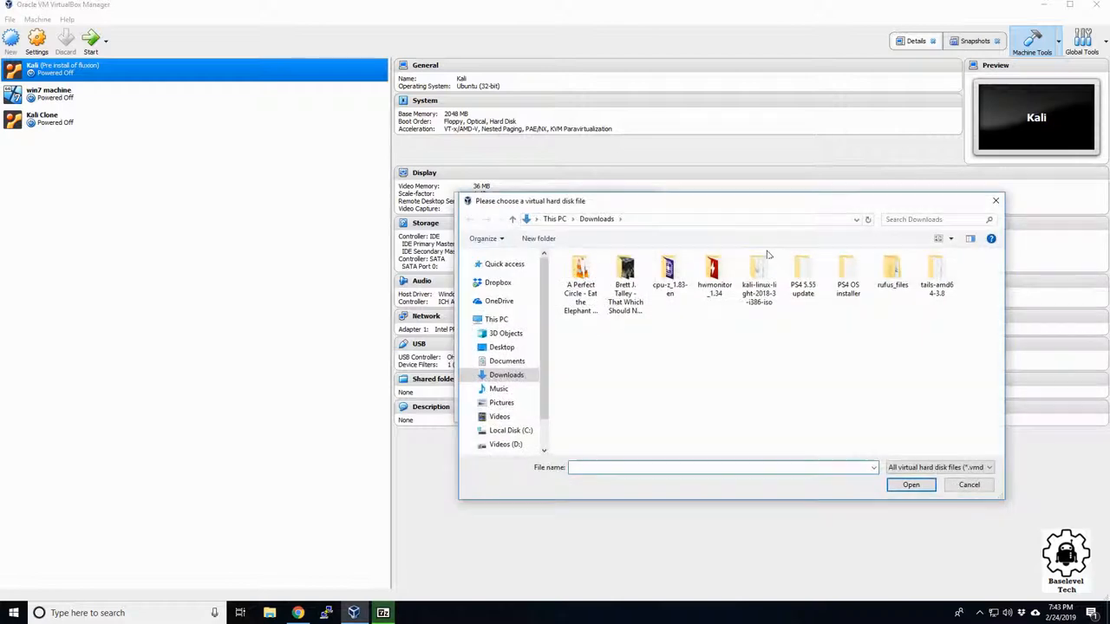
pyautogui.write('F:\\Program installers\\Virtual box')
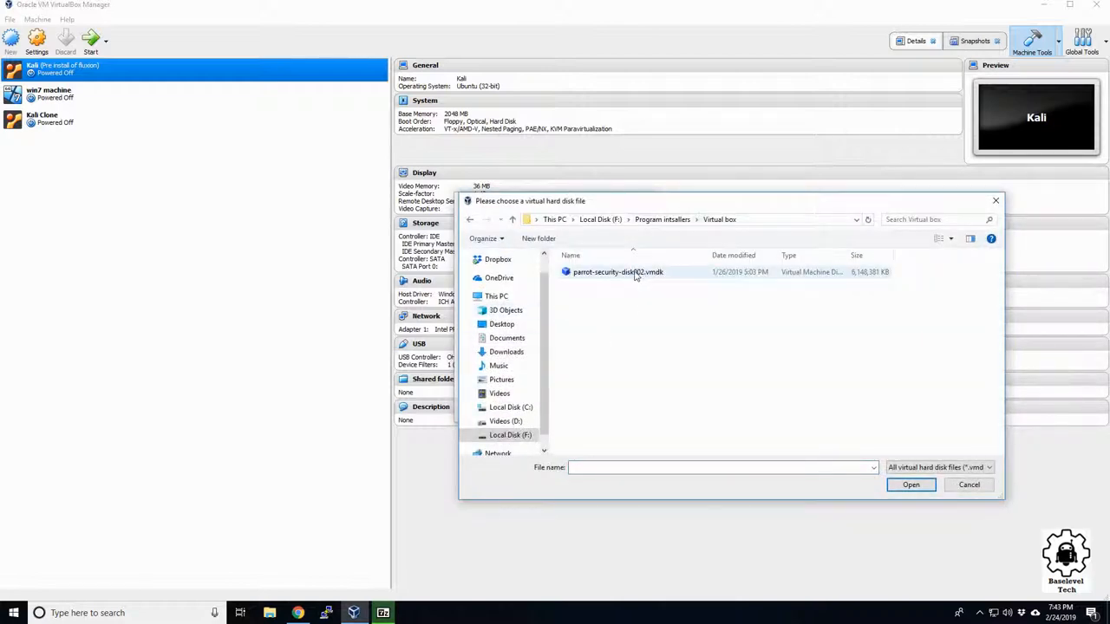
pyautogui.click(618, 272)
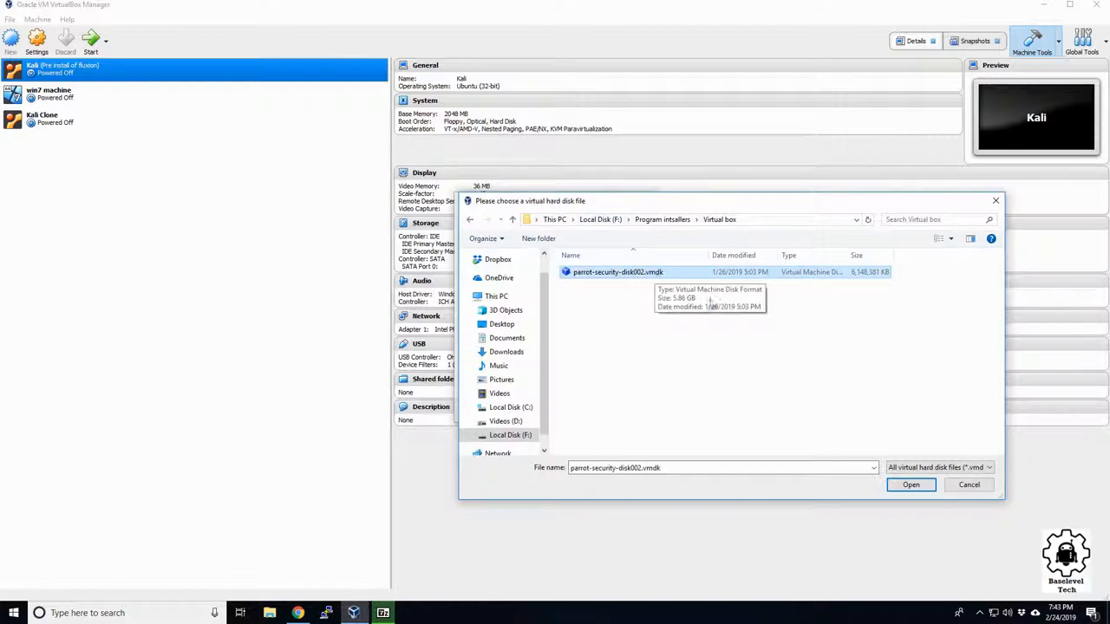
pyautogui.click(910, 485)
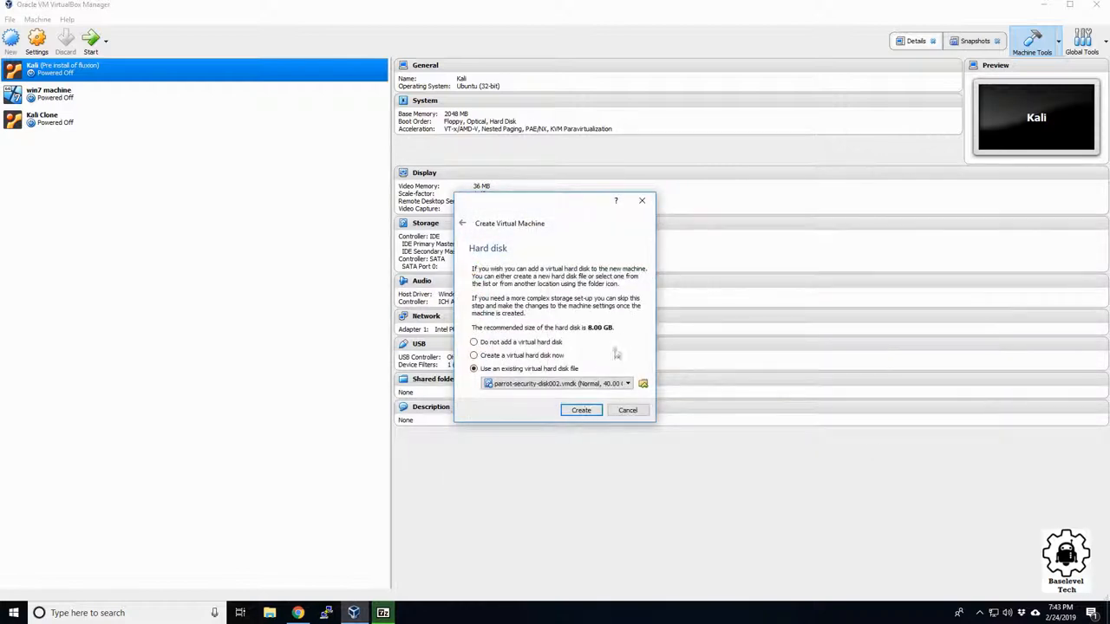
pyautogui.click(581, 411)
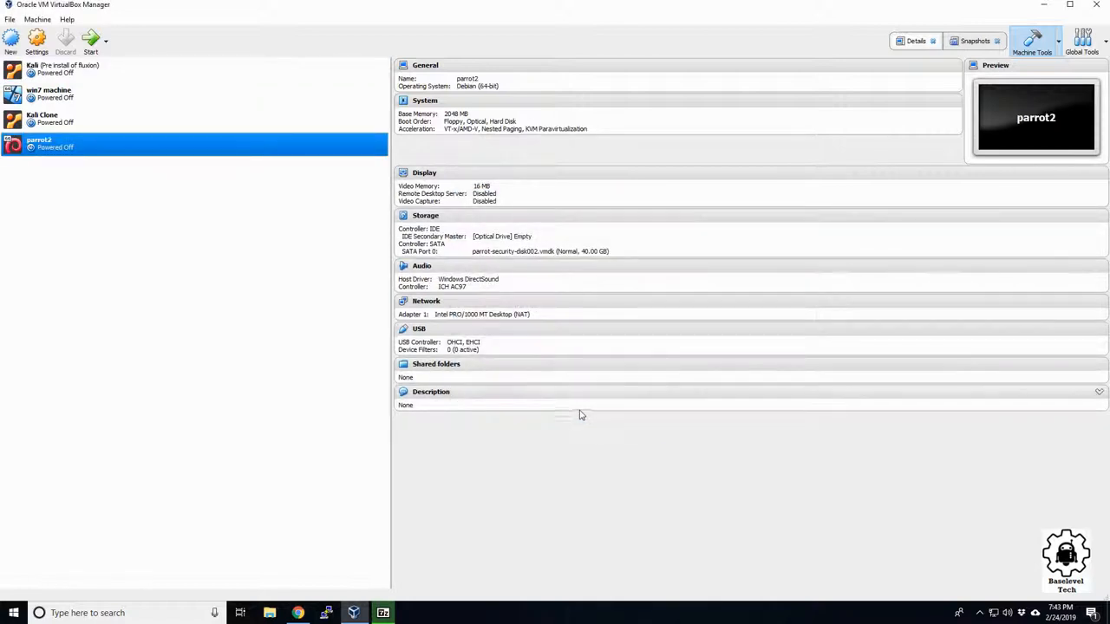
pyautogui.moveTo(36, 39)
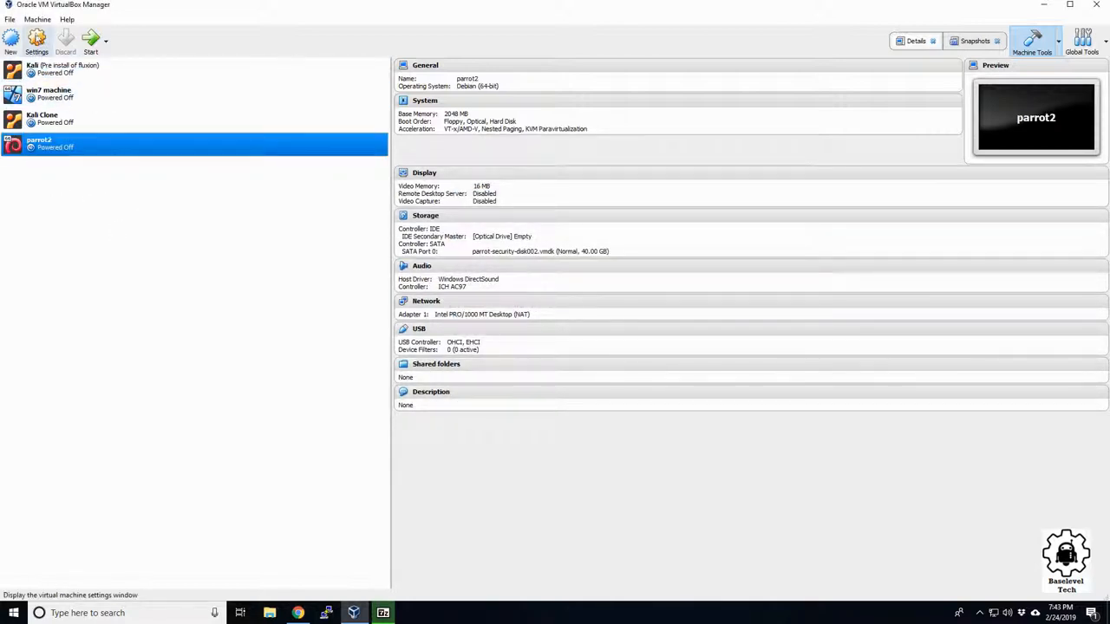
# Open parrot2 settings, looking through System, Storage and Serial Ports before USB
pyautogui.click(36, 39)
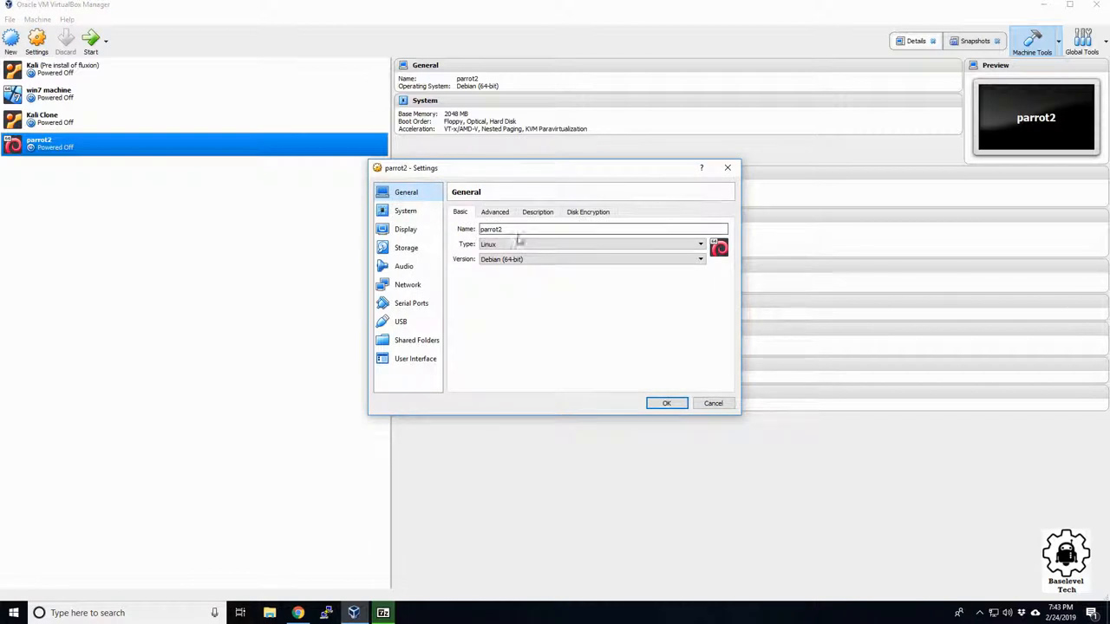
pyautogui.click(405, 210)
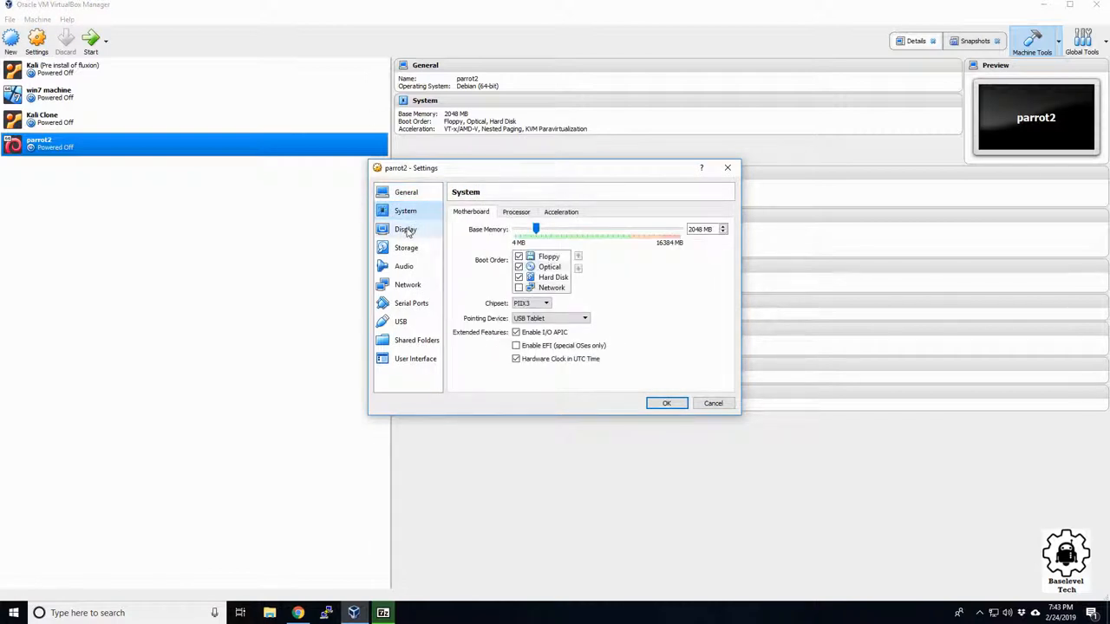
pyautogui.click(406, 248)
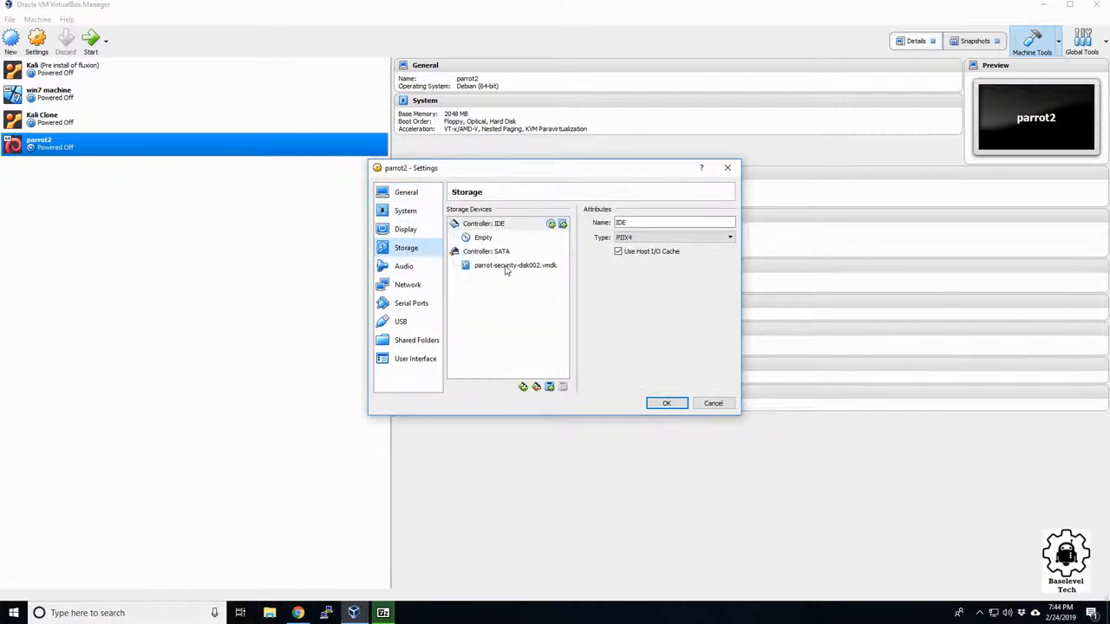
pyautogui.click(515, 266)
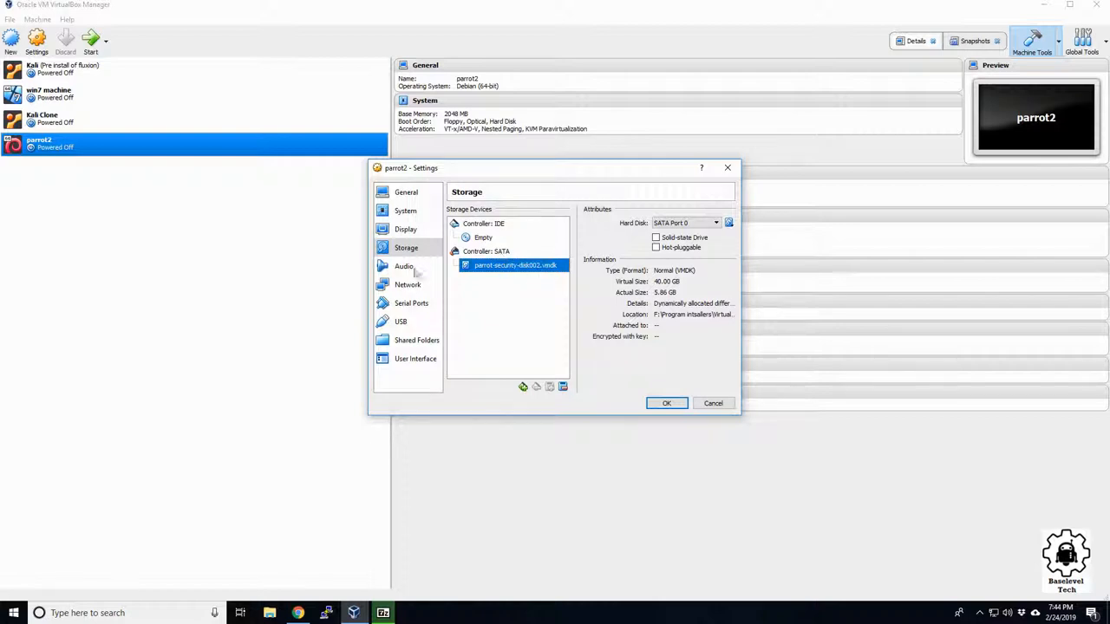
pyautogui.click(411, 303)
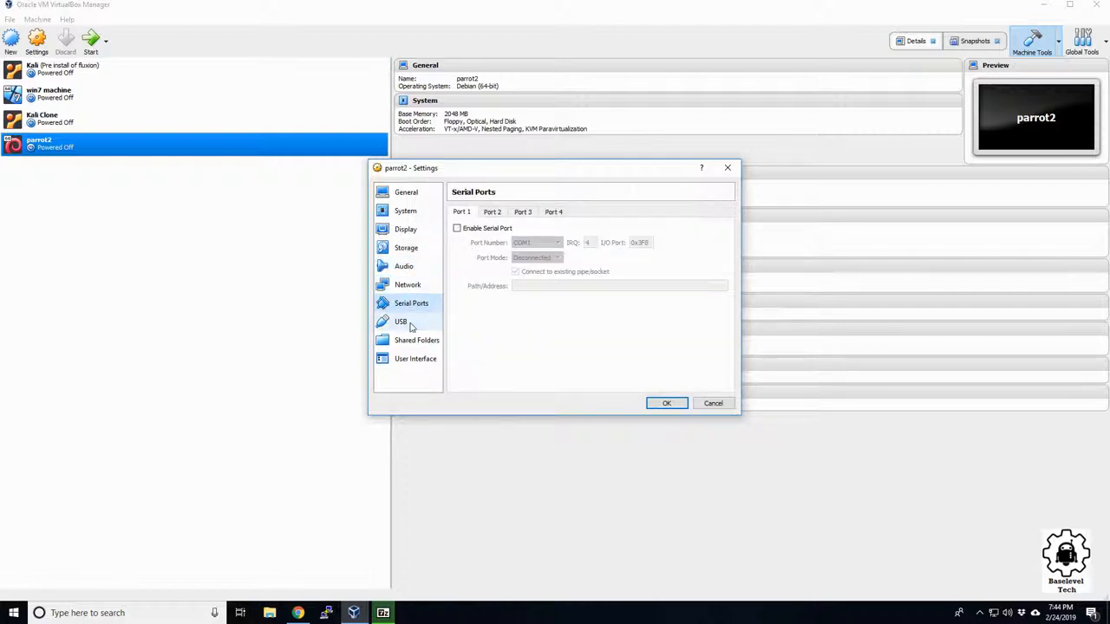
pyautogui.click(401, 322)
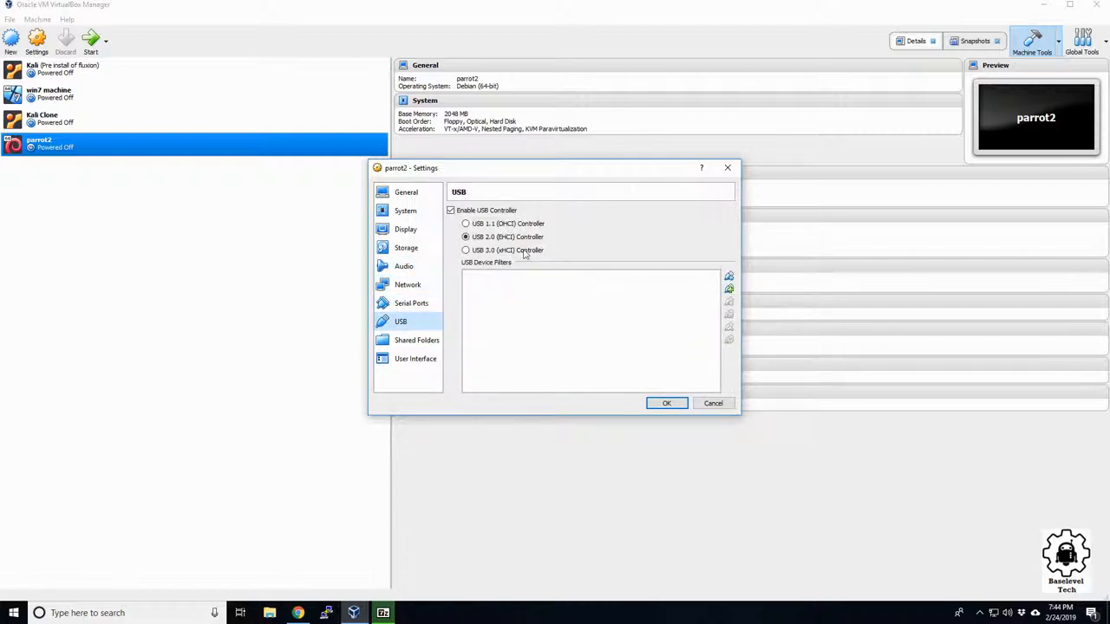
# Select the USB 3.0 (xHCI) controller, add an ATHEROS USB2.0 WLAN filter, and save
pyautogui.click(467, 250)
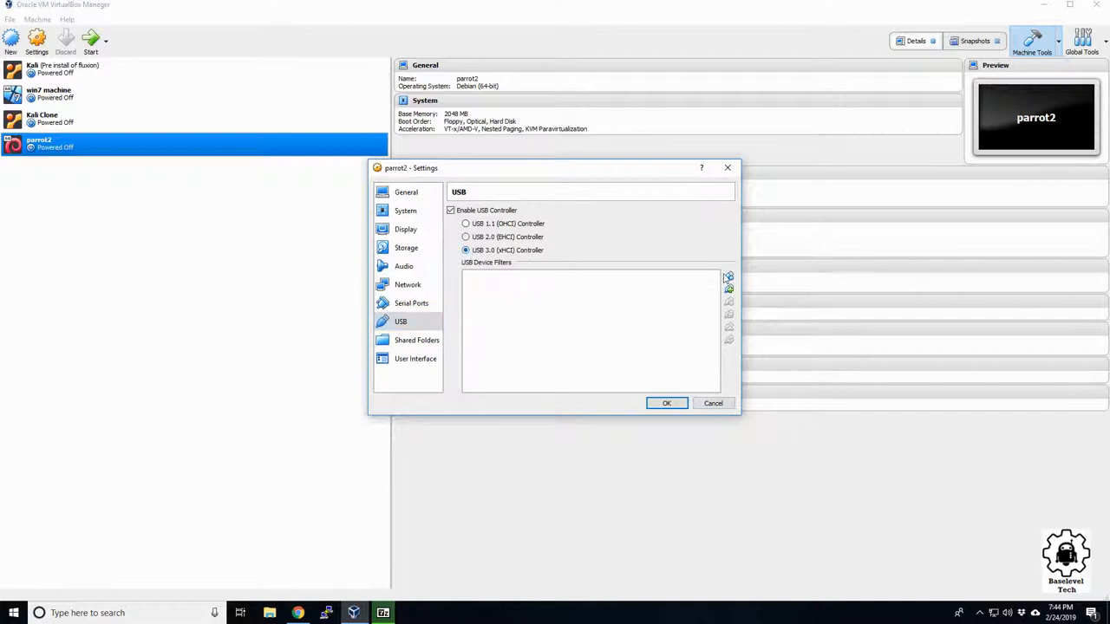
pyautogui.click(728, 276)
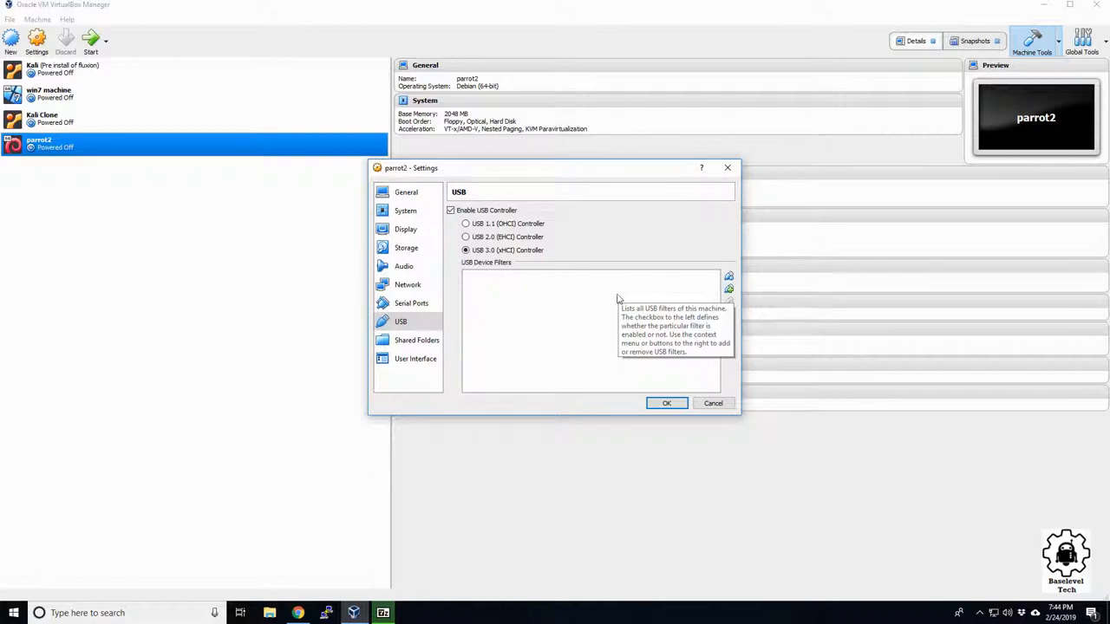
pyautogui.moveTo(653, 327)
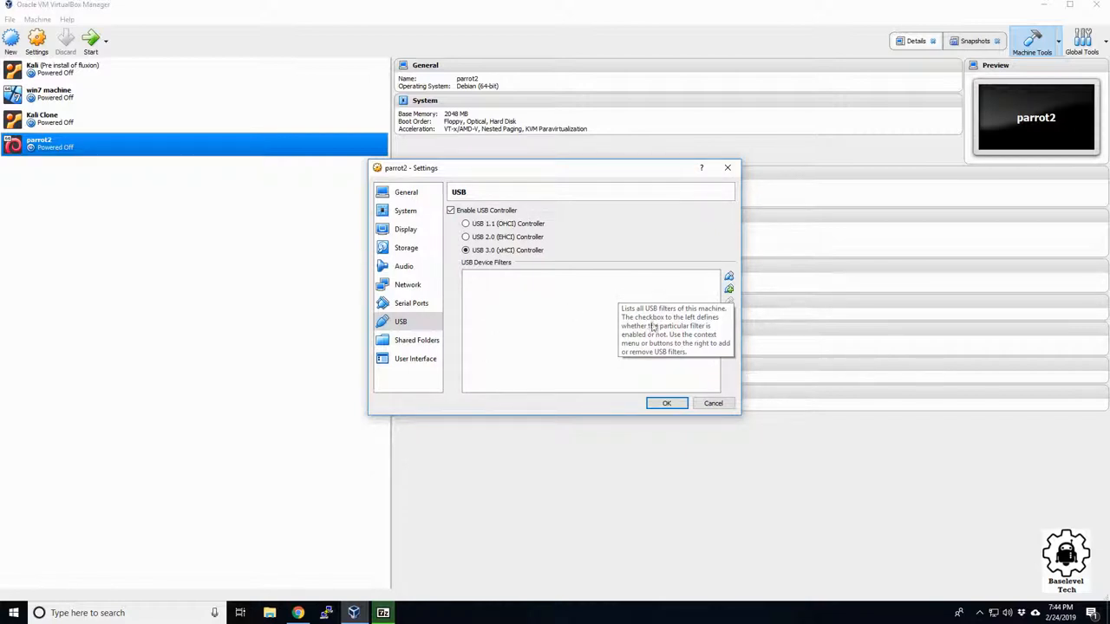
pyautogui.click(729, 275)
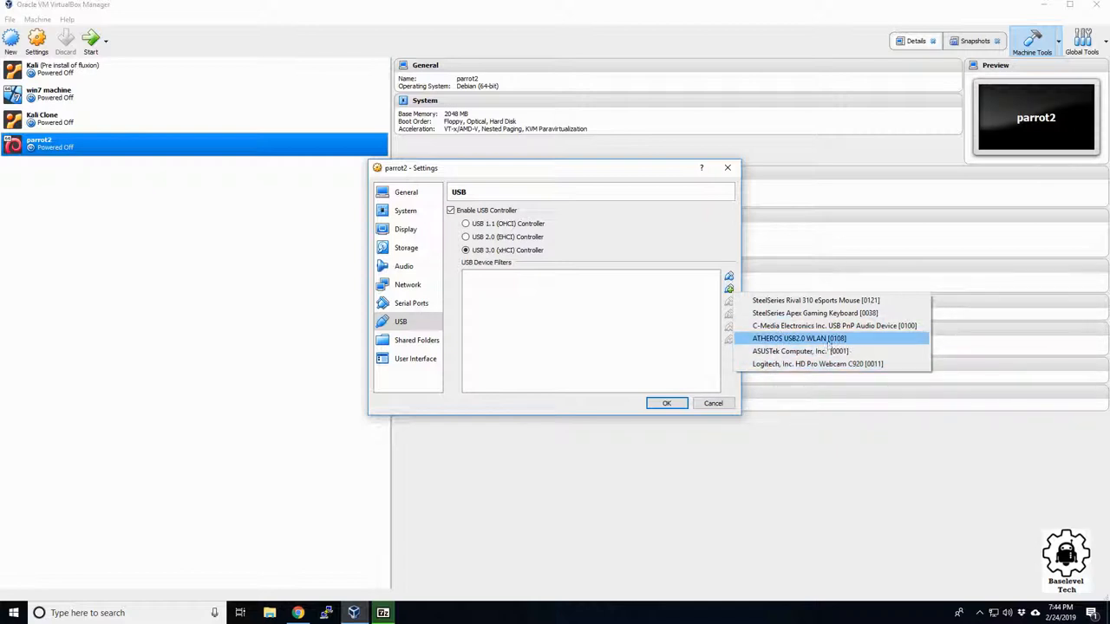
pyautogui.click(799, 338)
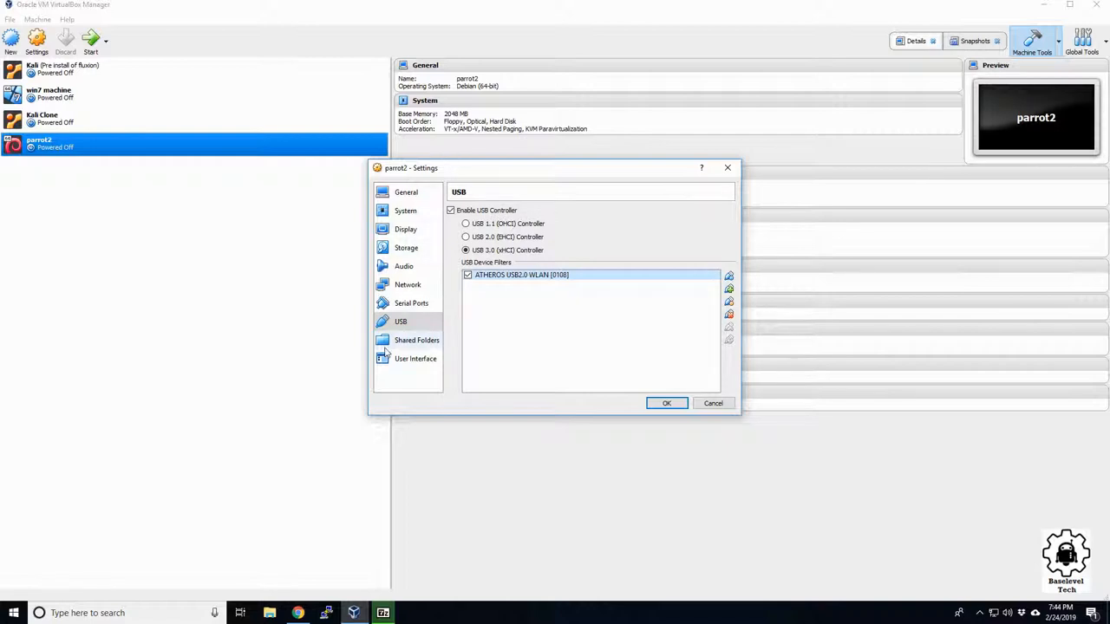
pyautogui.click(405, 211)
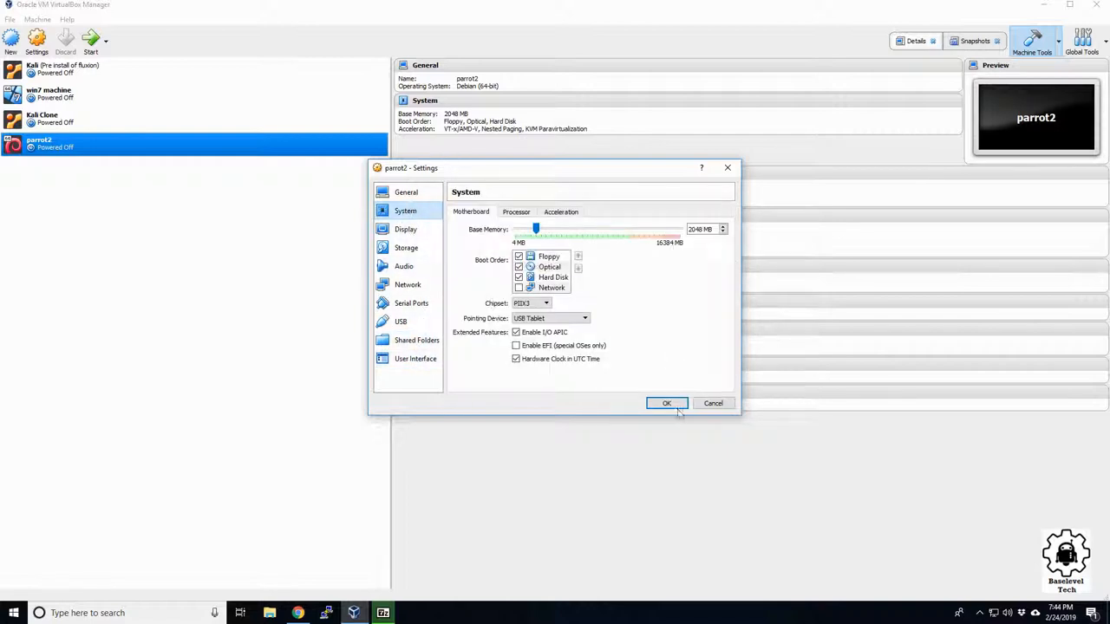
pyautogui.click(667, 403)
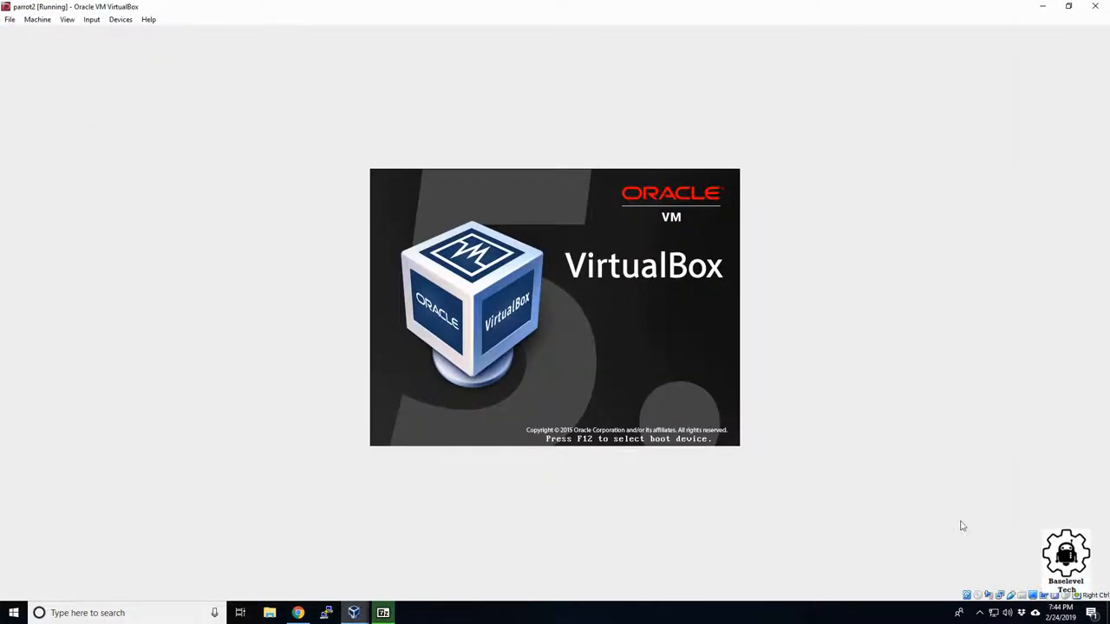
# Switch the running parrot2 machine window to Full-screen Mode from the View menu
pyautogui.click(67, 19)
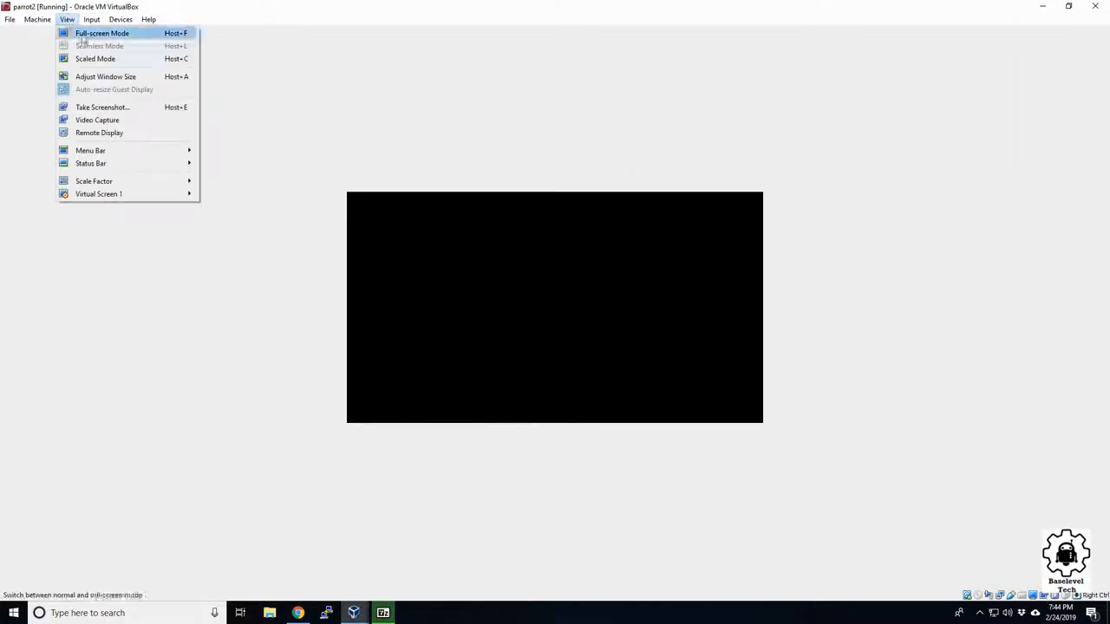
pyautogui.click(102, 33)
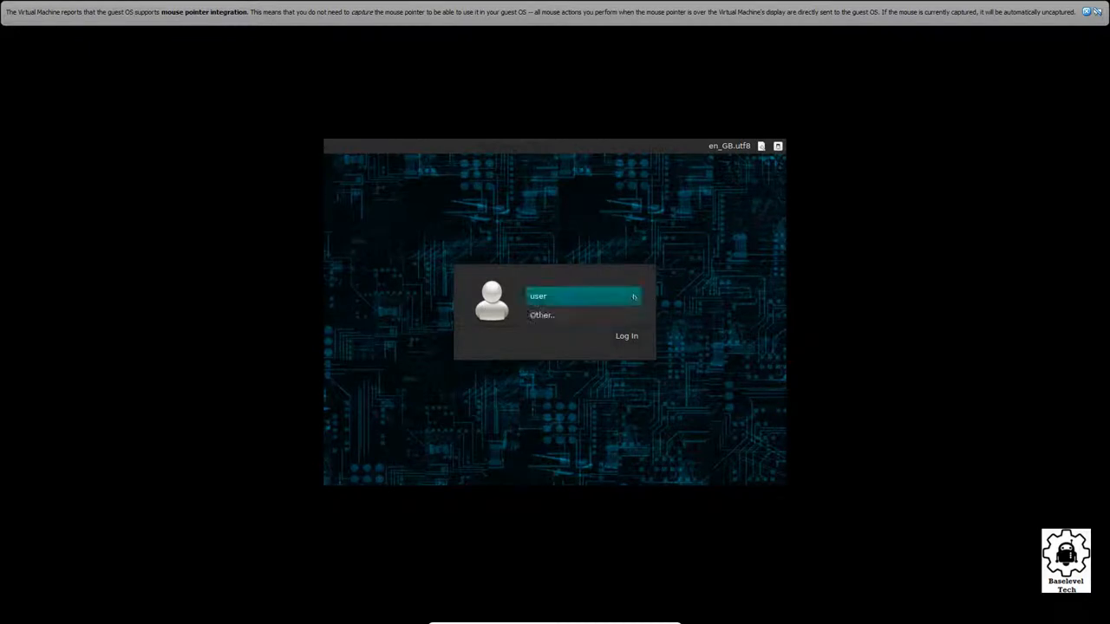
# Select the user account at the Parrot login screen and log in to the desktop
pyautogui.click(541, 314)
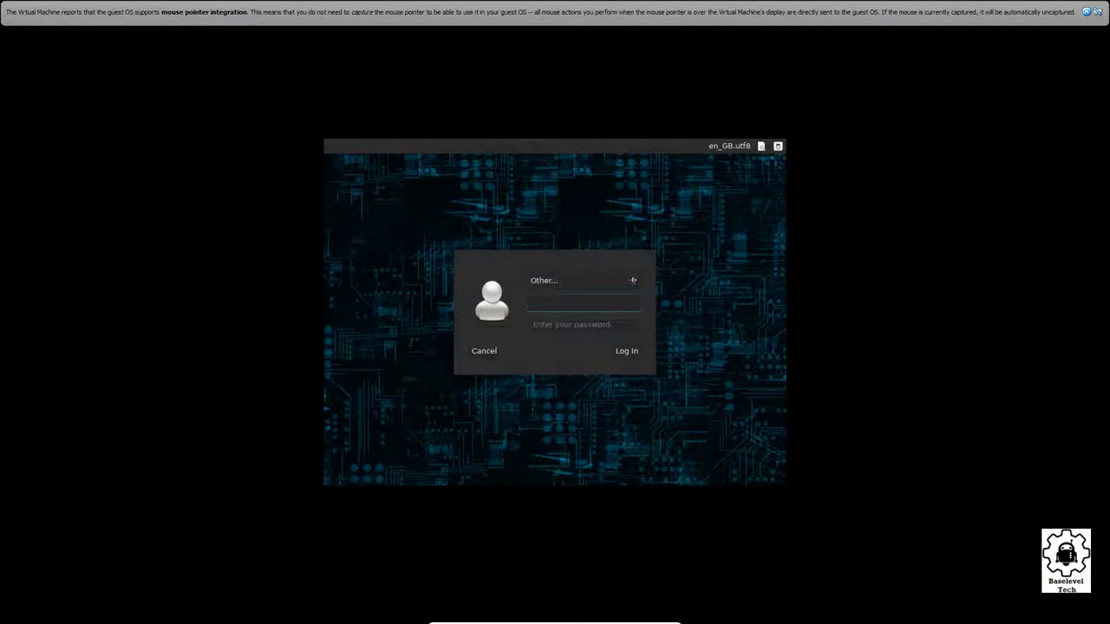
pyautogui.click(484, 351)
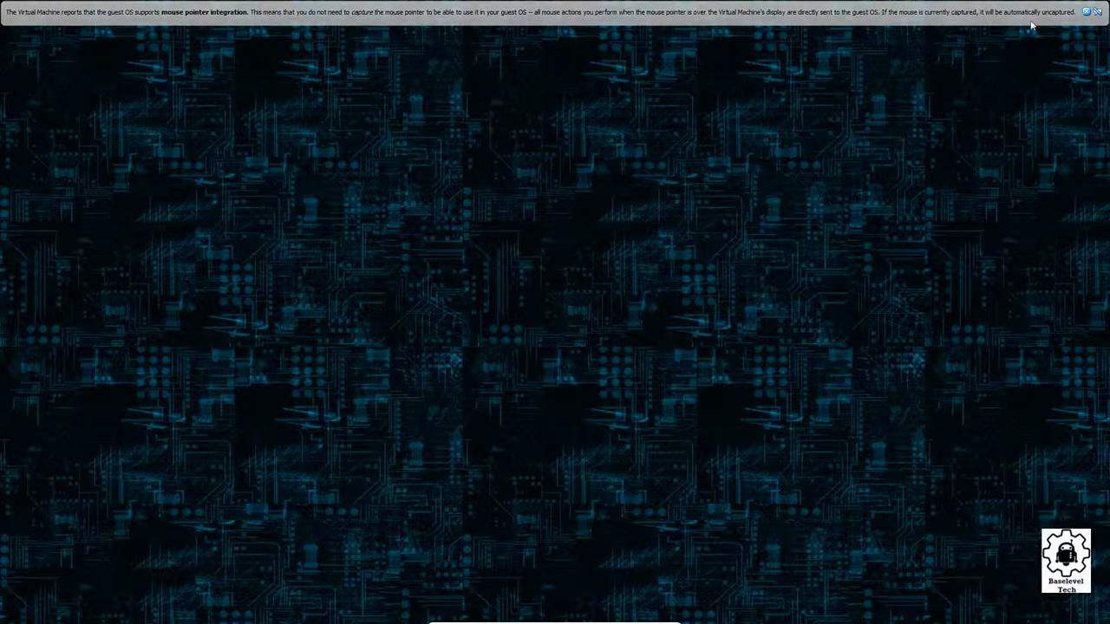
pyautogui.rightClick(568, 385)
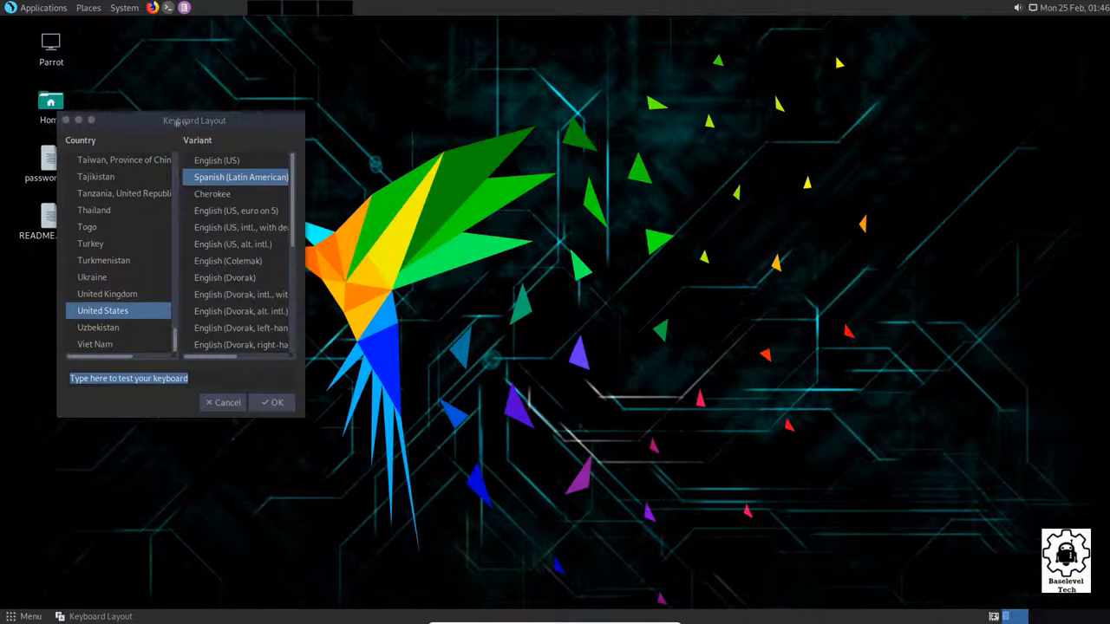
# Move the Keyboard Layout dialog toward the centre and close it with OK
pyautogui.moveTo(194, 120); pyautogui.dragTo(391, 109)
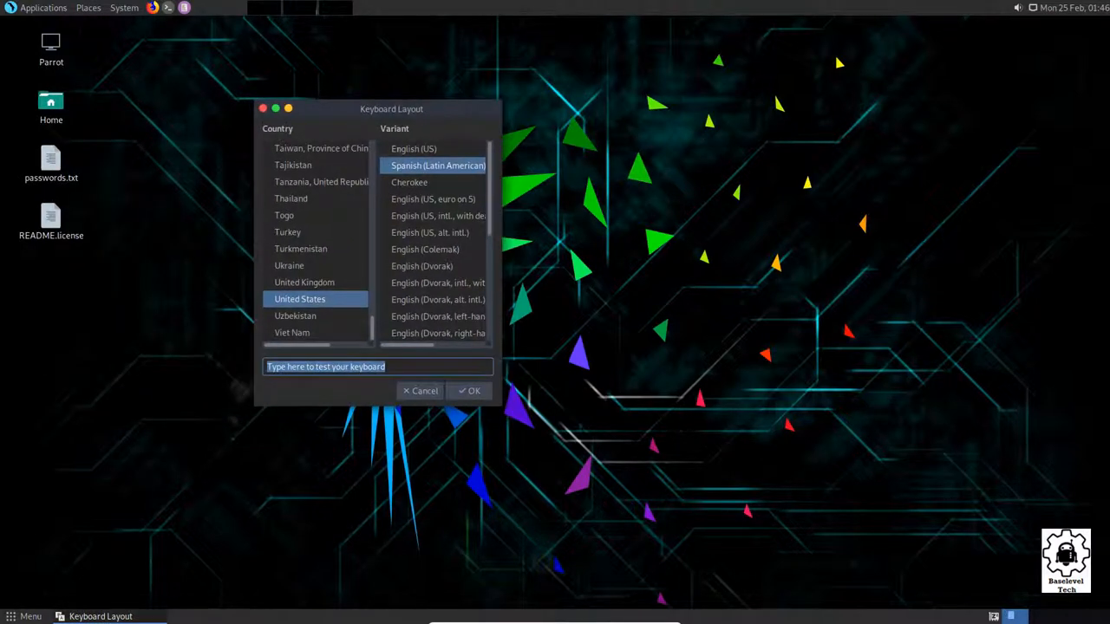
pyautogui.click(414, 148)
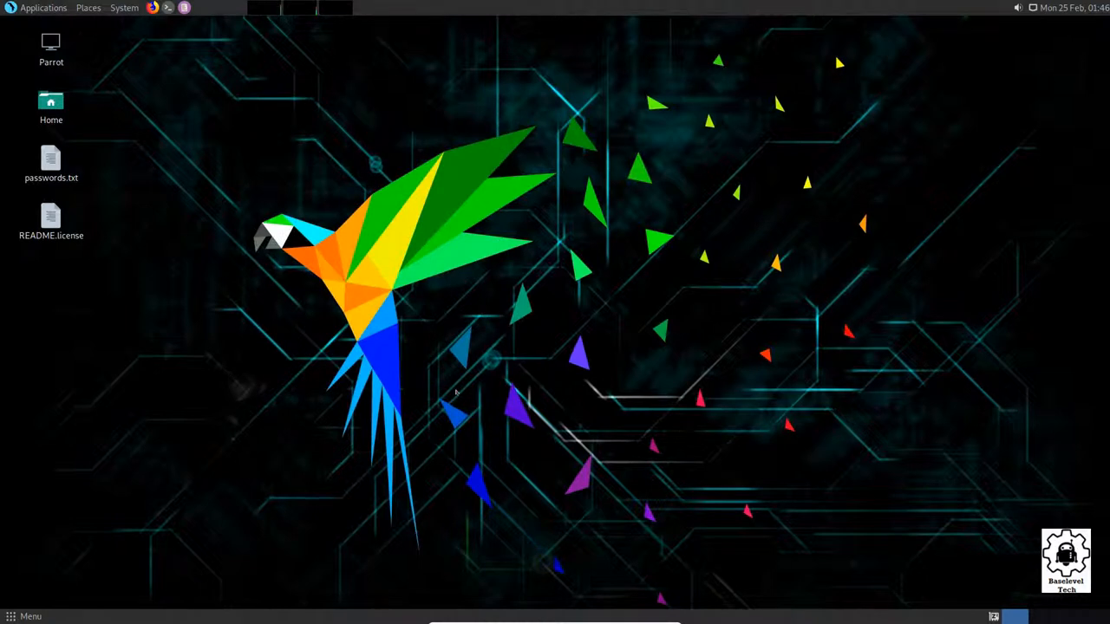
pyautogui.moveTo(623, 603)
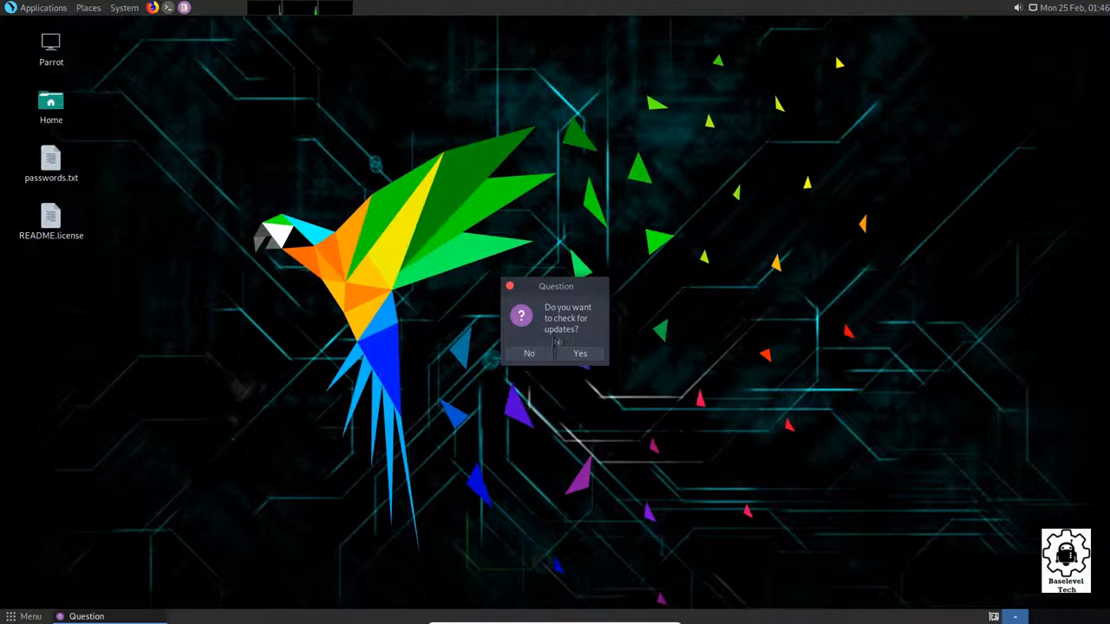
# Accept the update check and submit the administrator password, retrying after one rejected attempt
pyautogui.click(529, 353)
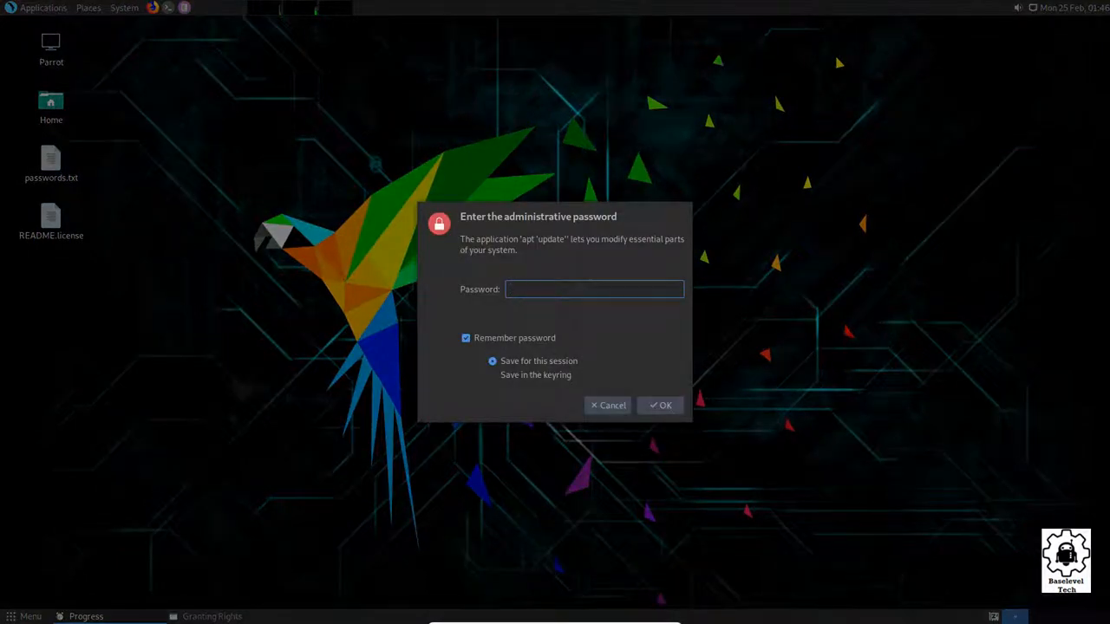
pyautogui.click(594, 289)
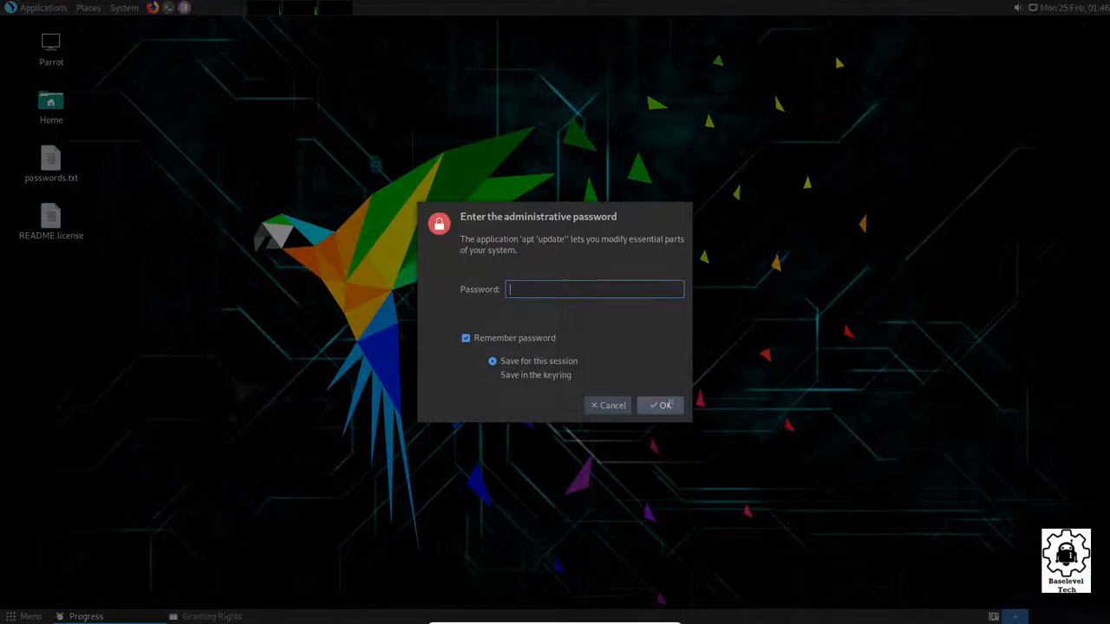
pyautogui.click(660, 405)
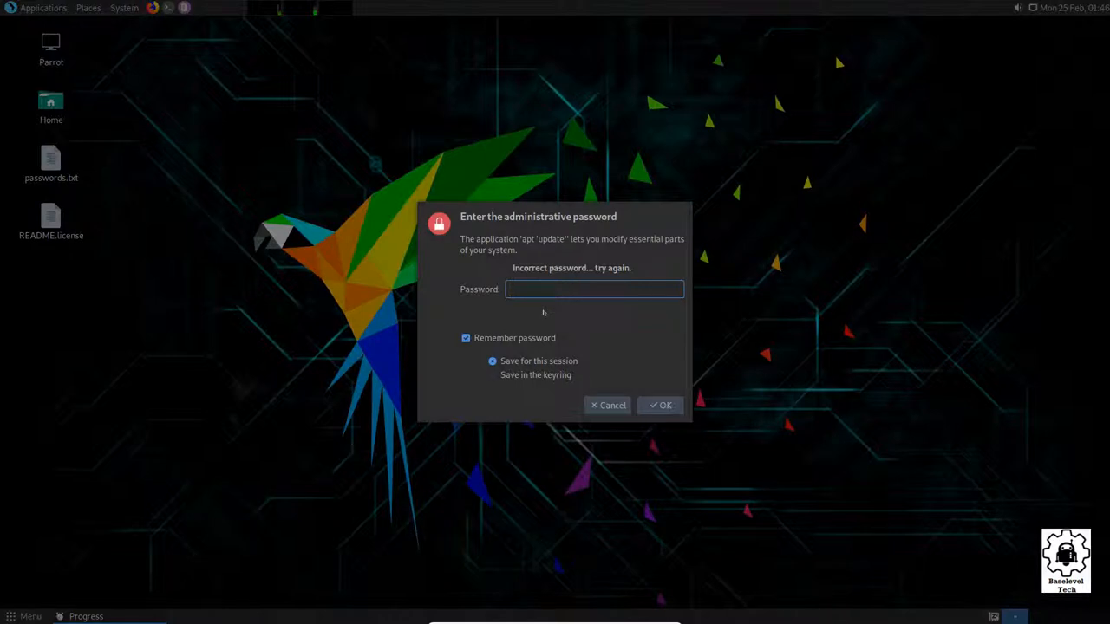
pyautogui.click(660, 405)
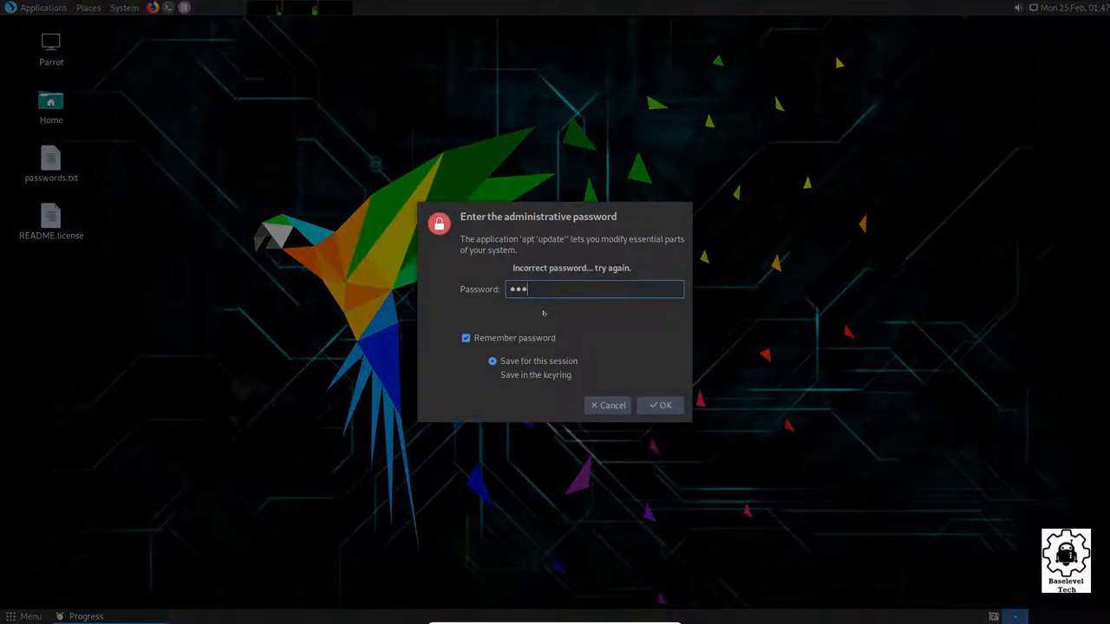
pyautogui.click(664, 405)
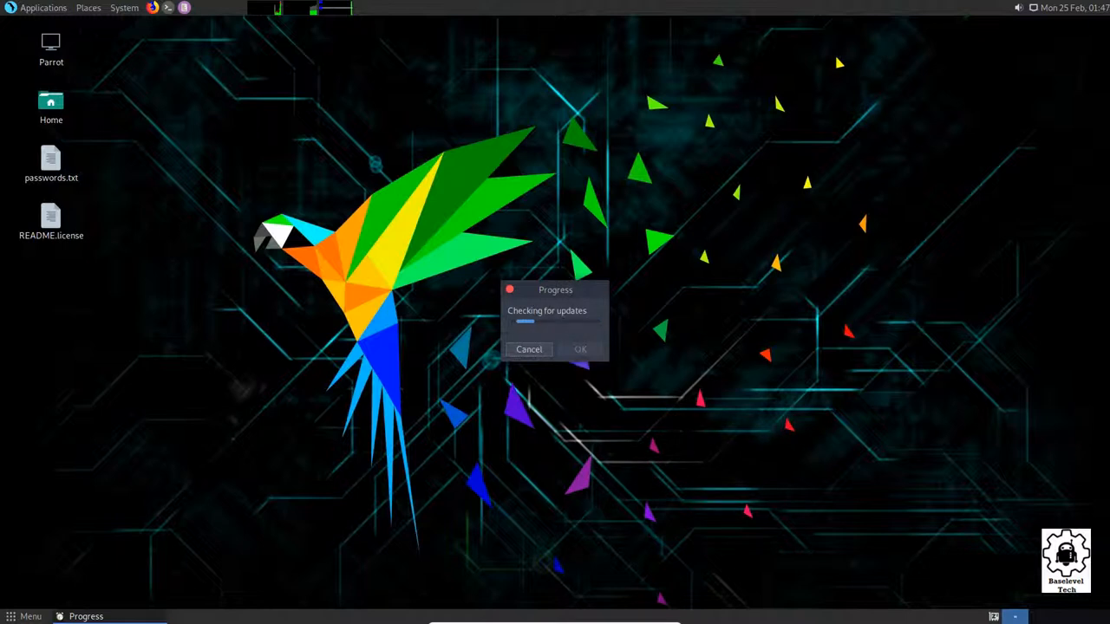
# Acknowledge the finished update check and answer Yes to upgrading the 977 packages
pyautogui.click(529, 349)
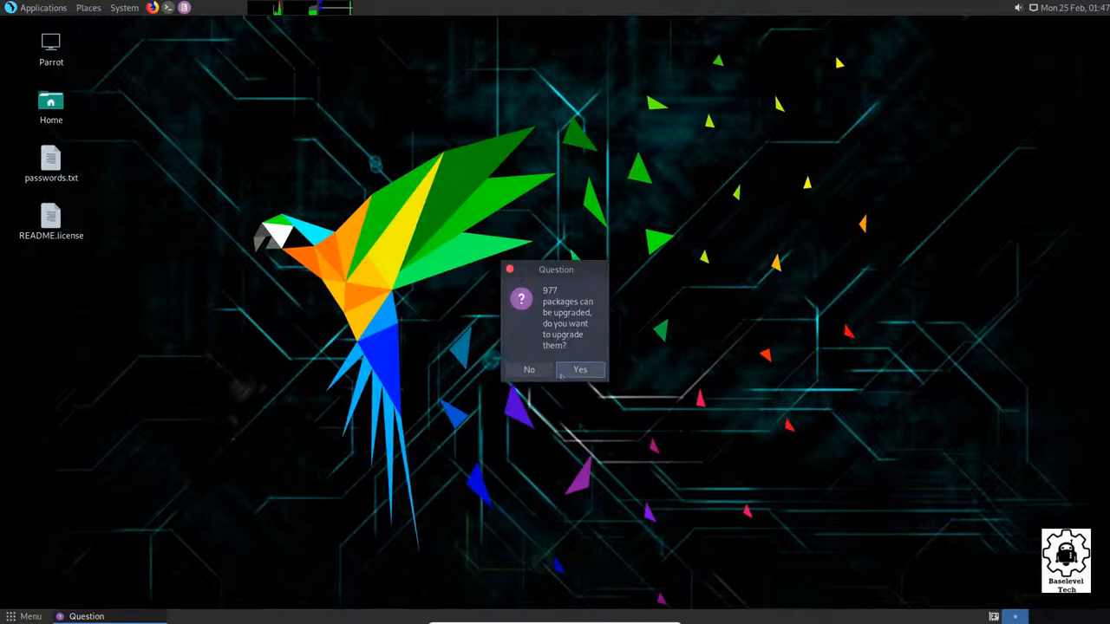
pyautogui.moveTo(542, 301); pyautogui.dragTo(594, 313)
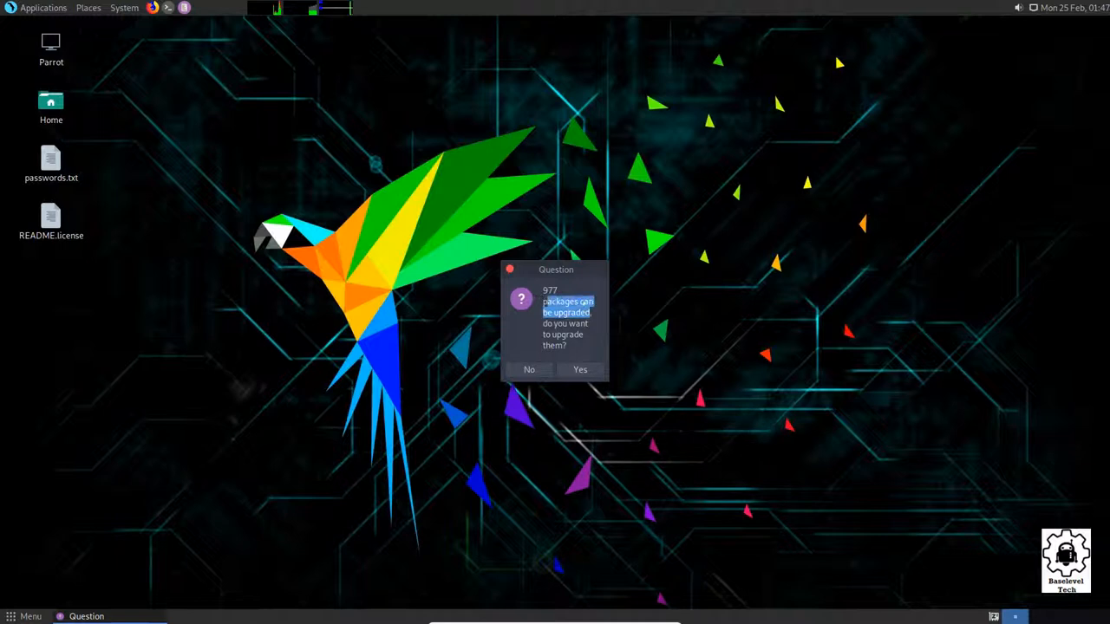
pyautogui.click(579, 370)
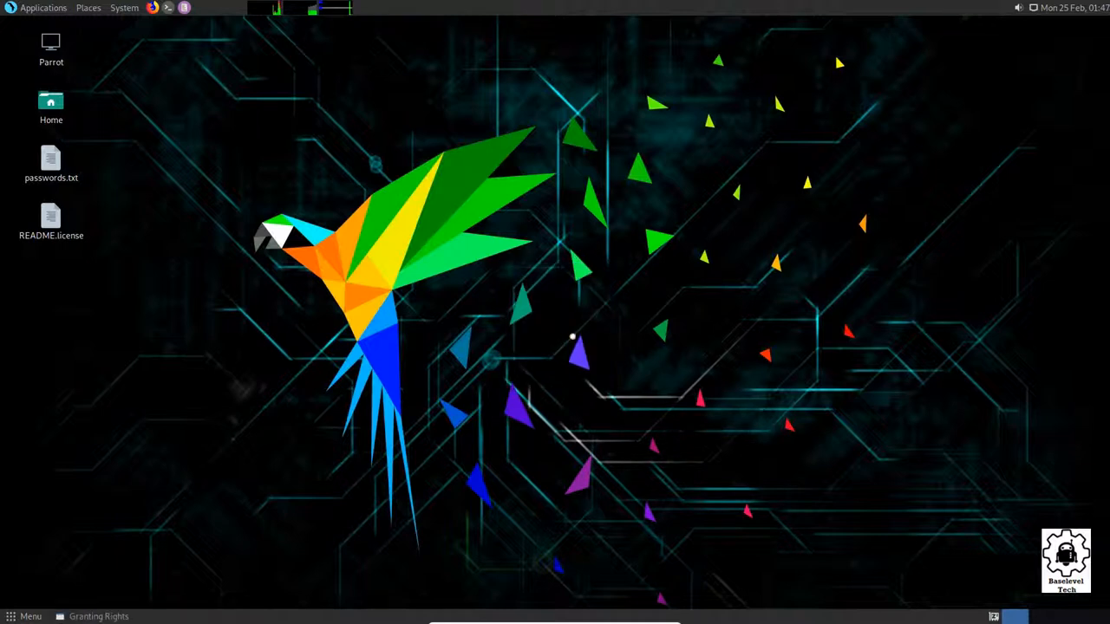